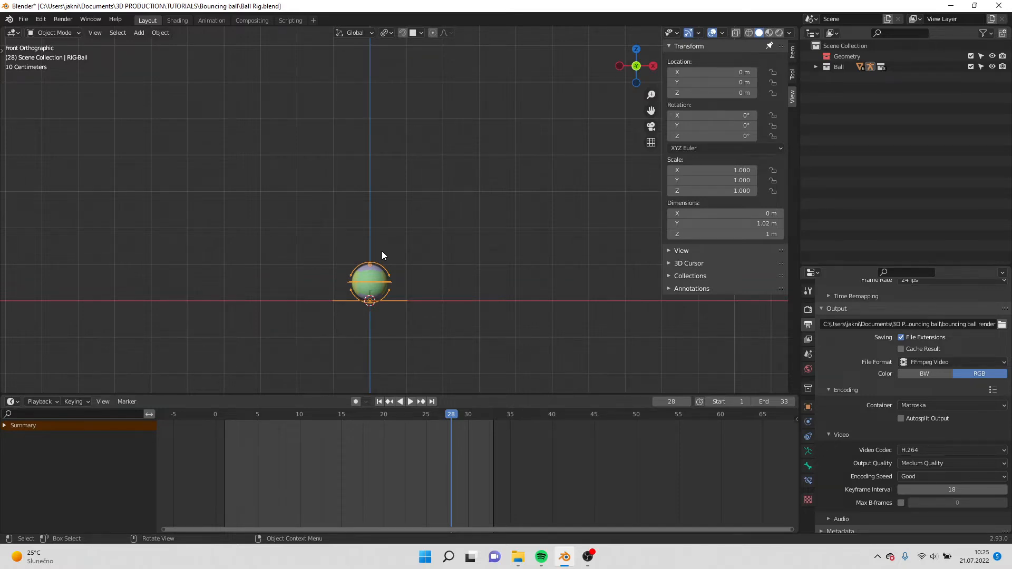
mouse_move(436, 284)
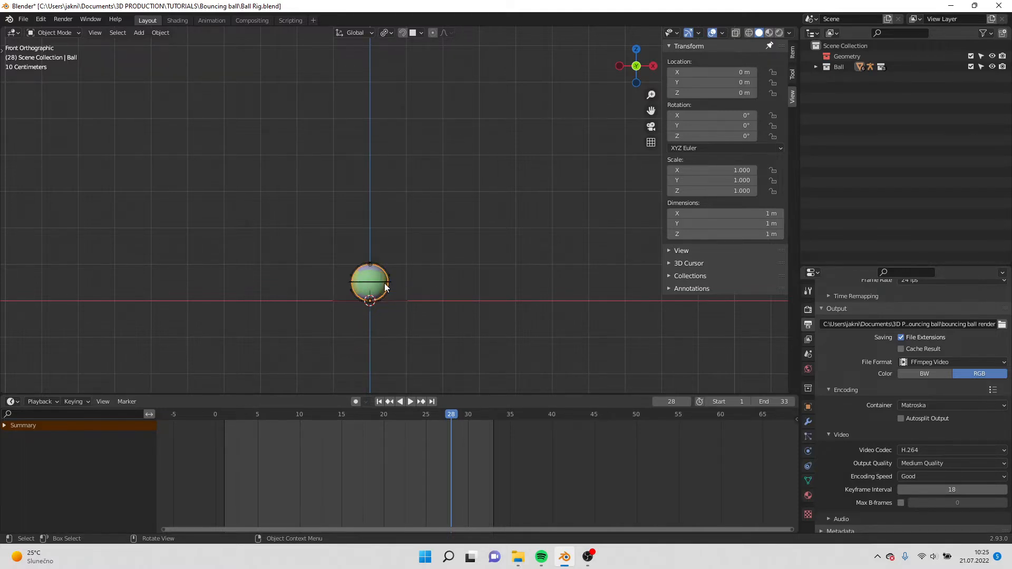
In Pose Mode, raise CTRL-MASTER to Location Z 5 and key its location at frame 1
click(55, 33)
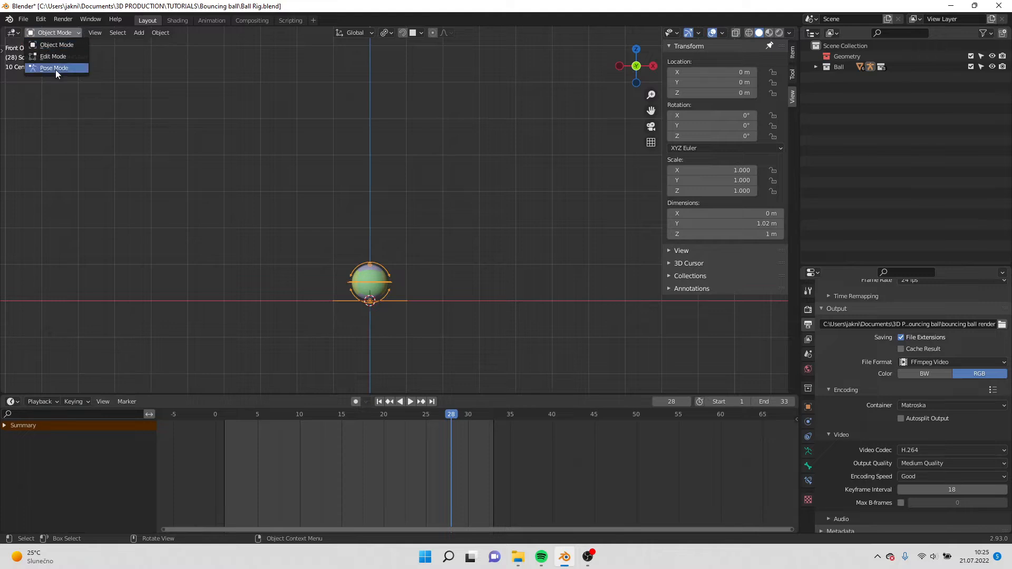
click(54, 68)
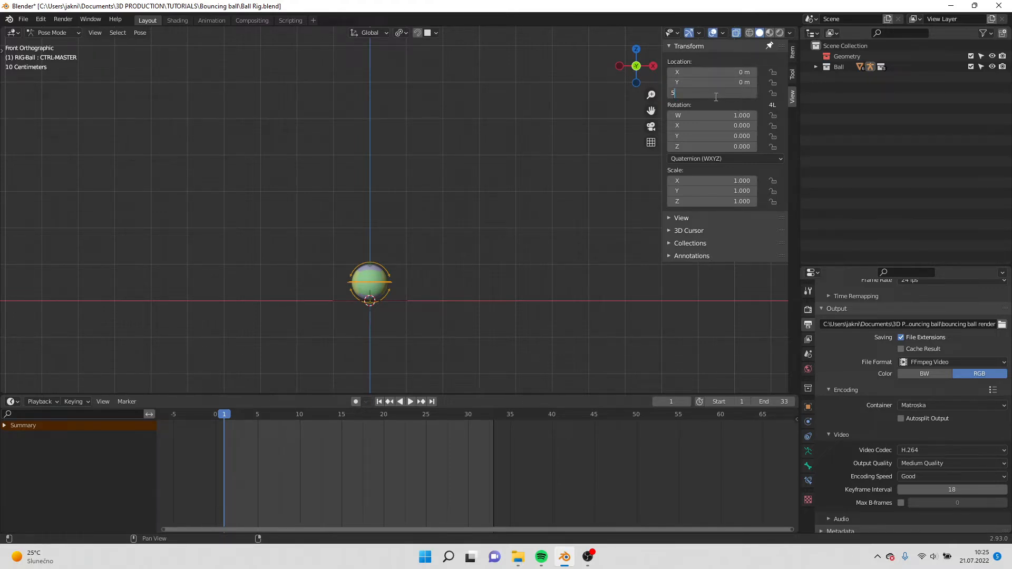
text(5)
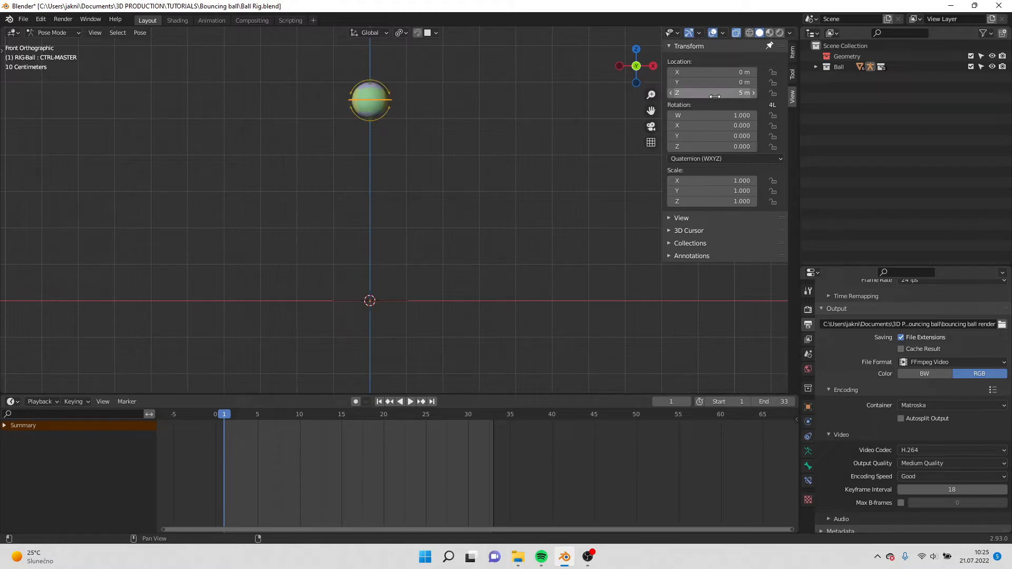
key(i)
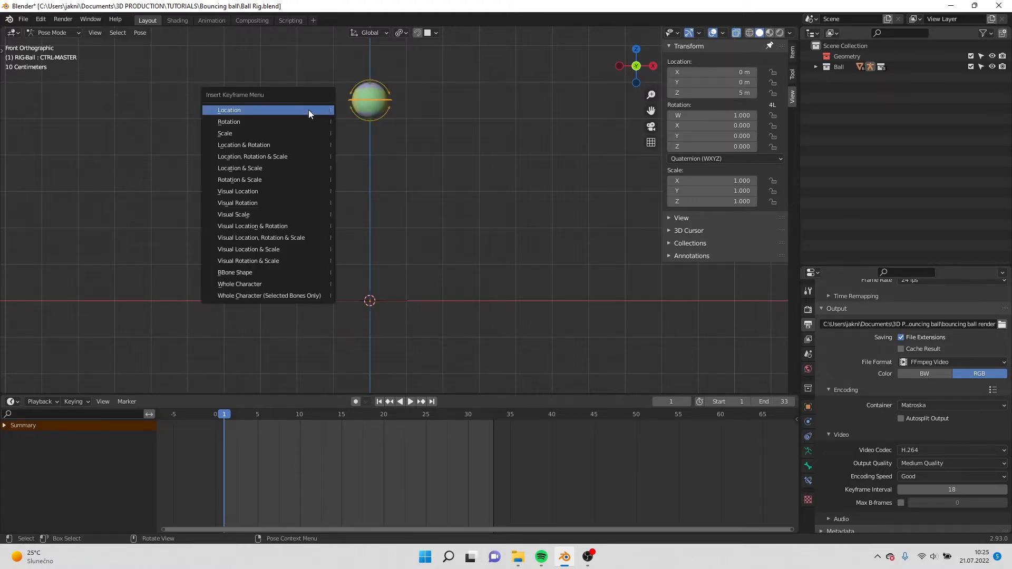
click(228, 110)
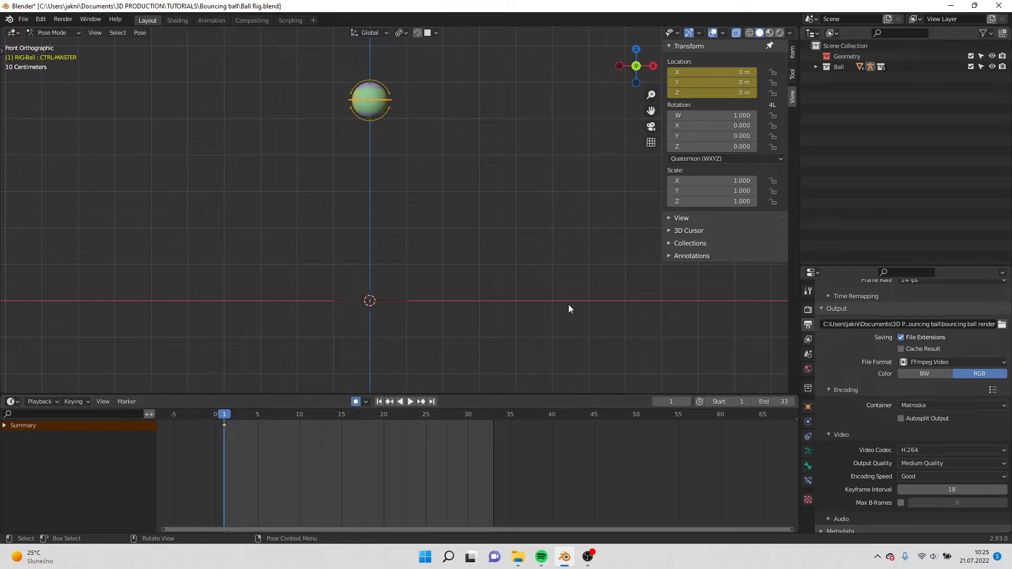
mouse_move(548, 361)
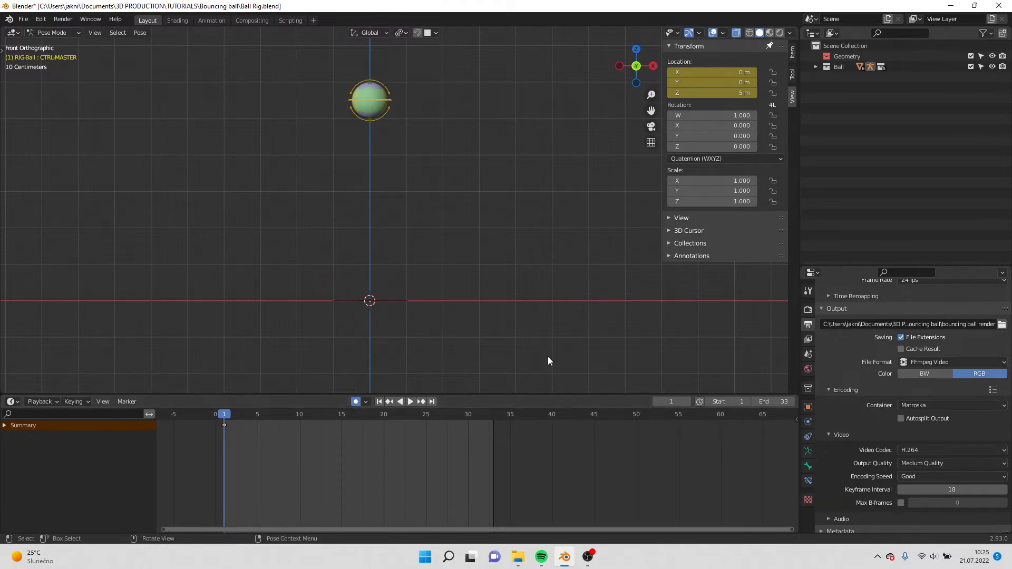
mouse_move(297, 439)
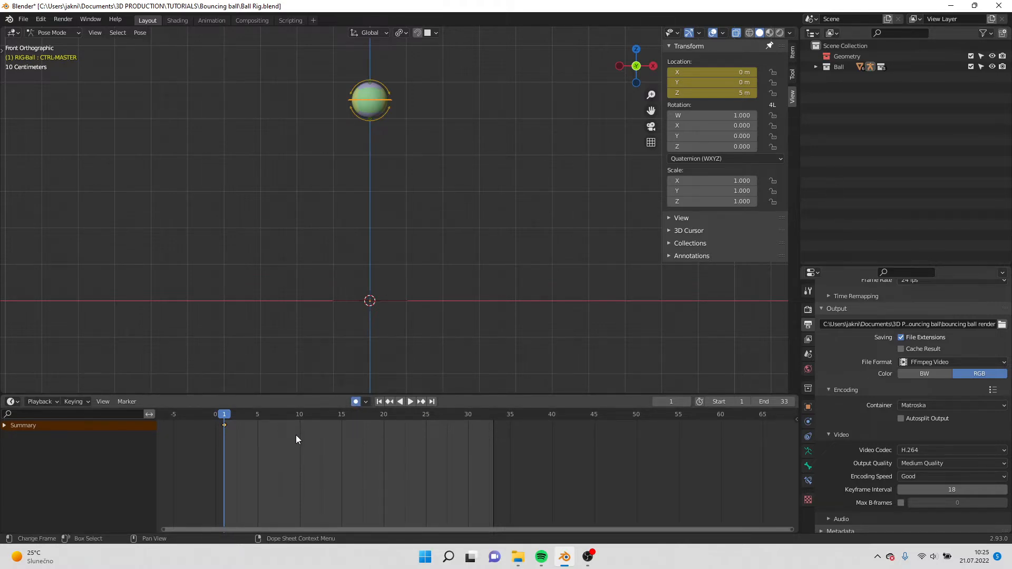
Key the first ground contact and rebound heights at frames 7 and 12
click(658, 402)
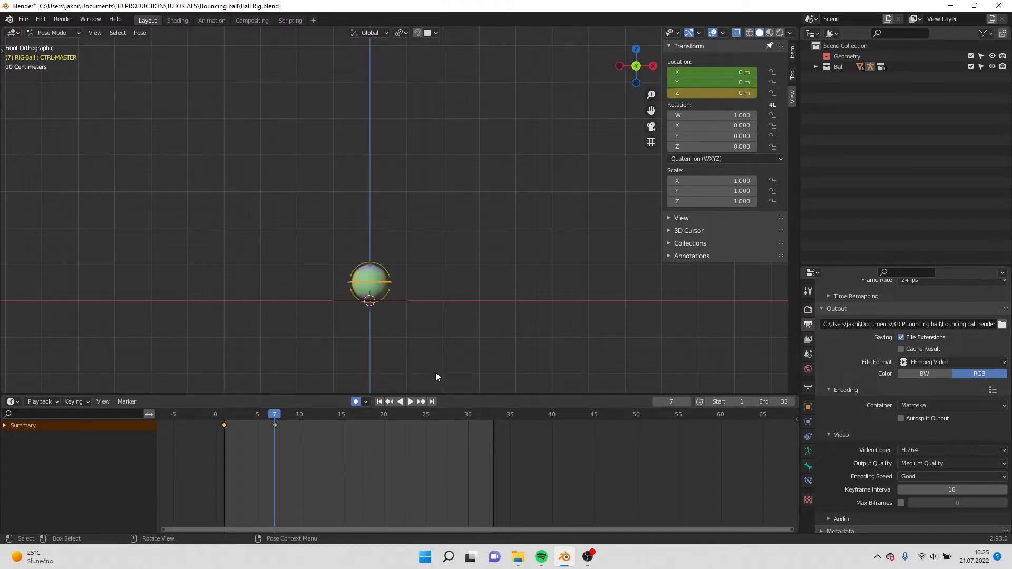
click(708, 402)
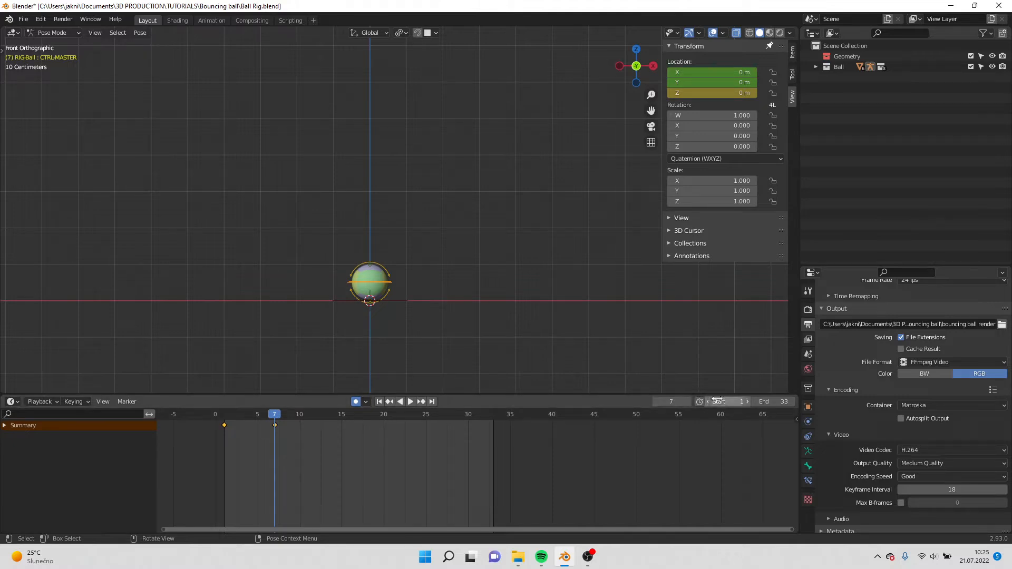
click(670, 402)
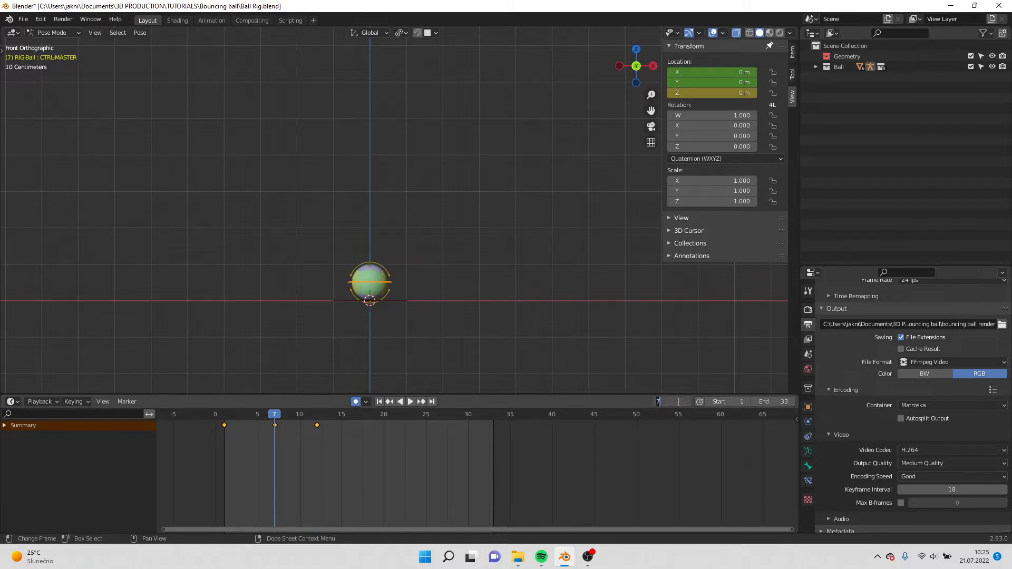
drag(274, 414, 358, 414)
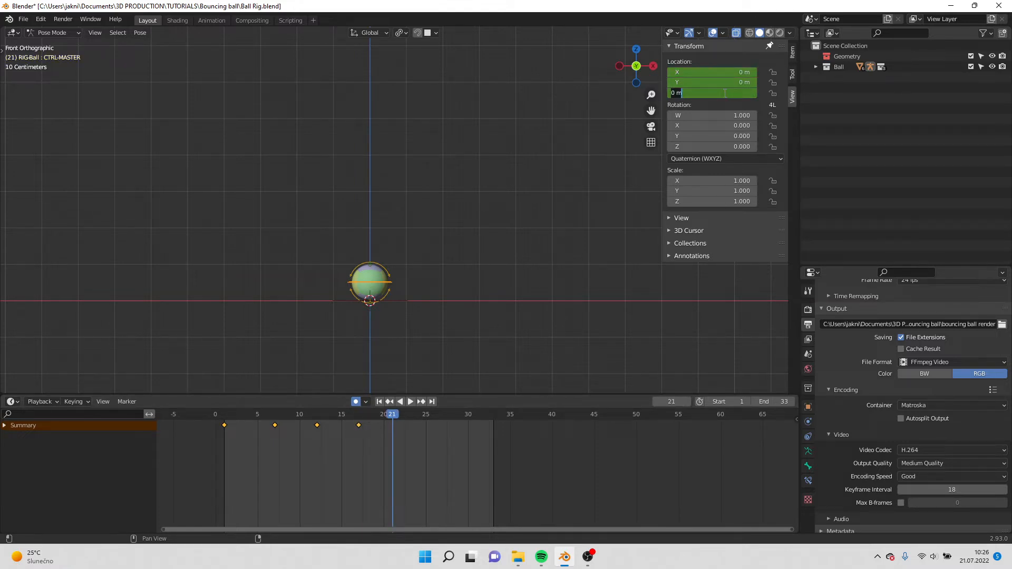
Key the lower peaks (1, 1.5 m) and the final rest on the ground at frame 31
text(1)
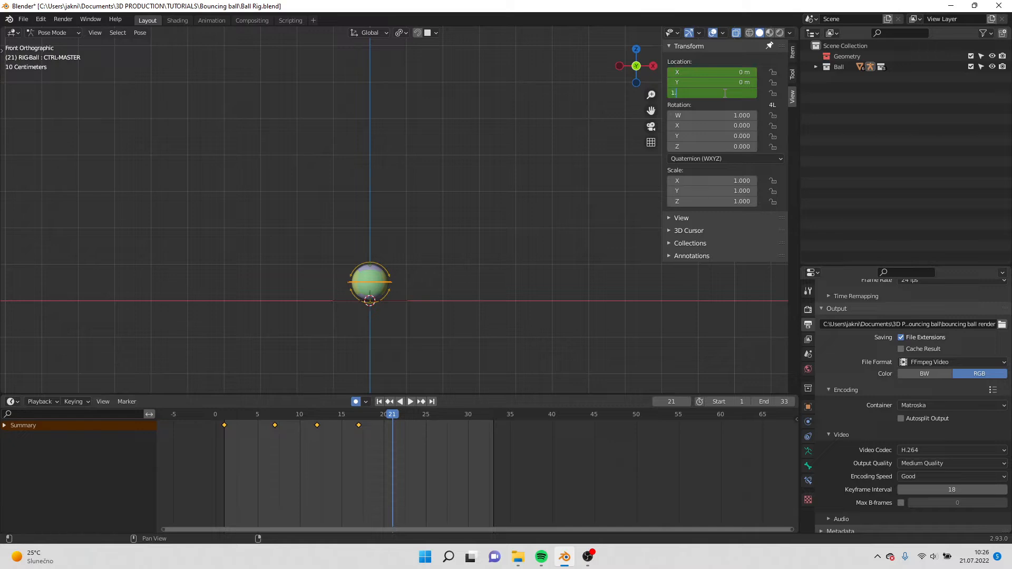
text(1.5 m)
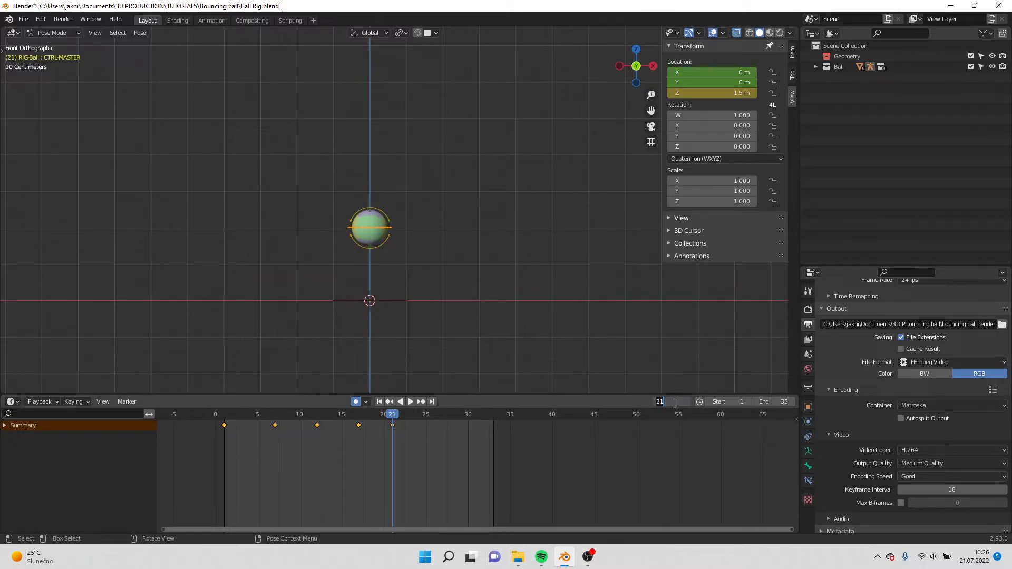
click(425, 414)
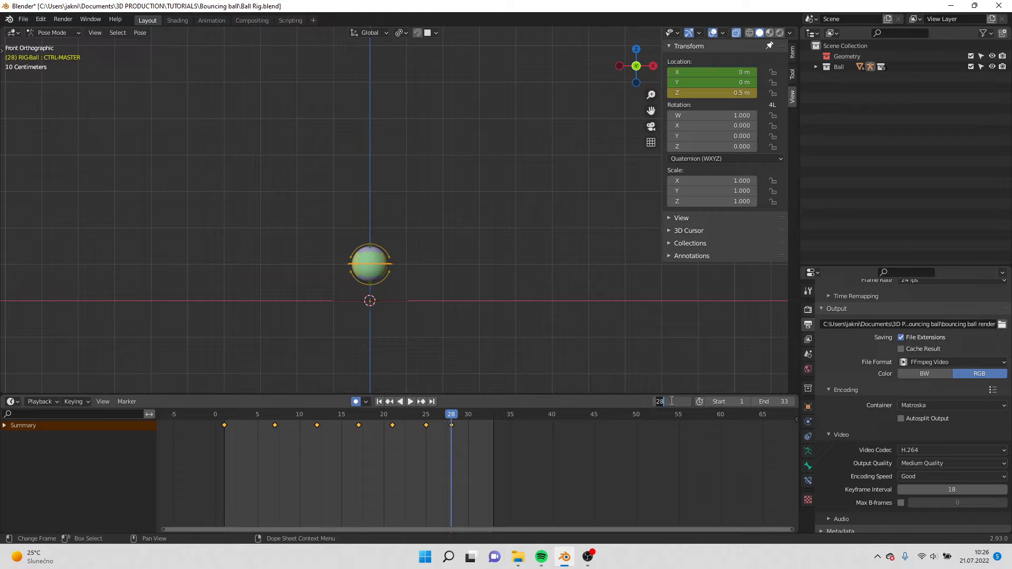
text(31)
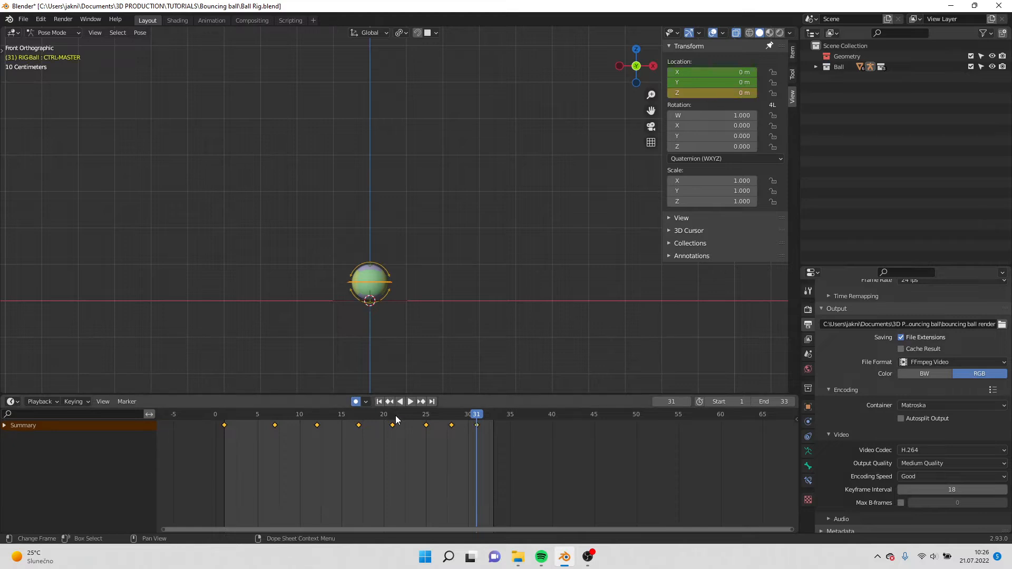
Preview the bounce, then key the master control 3 m along X at frame 31
click(410, 402)
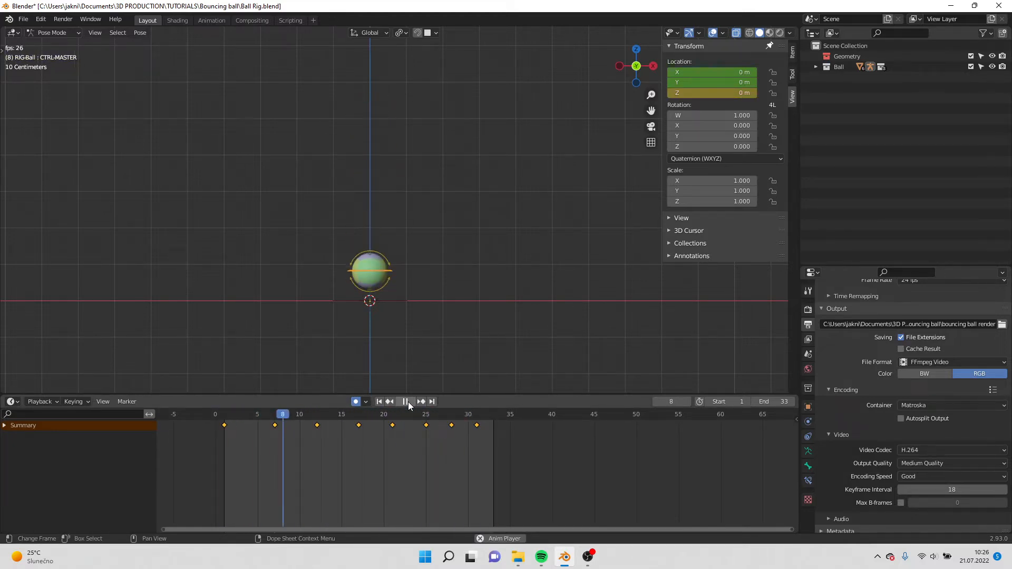
click(403, 402)
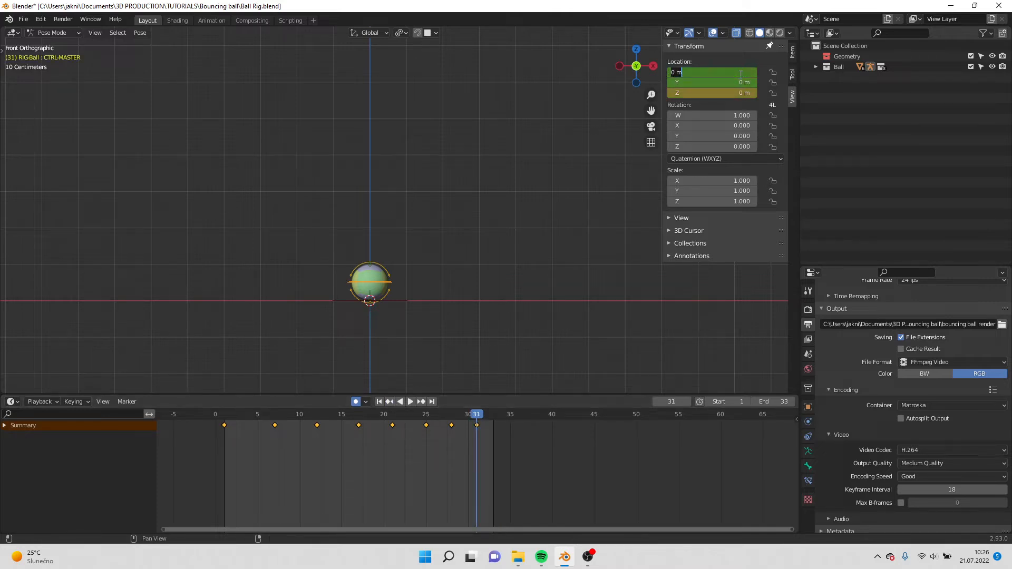
drag(370, 283, 479, 282)
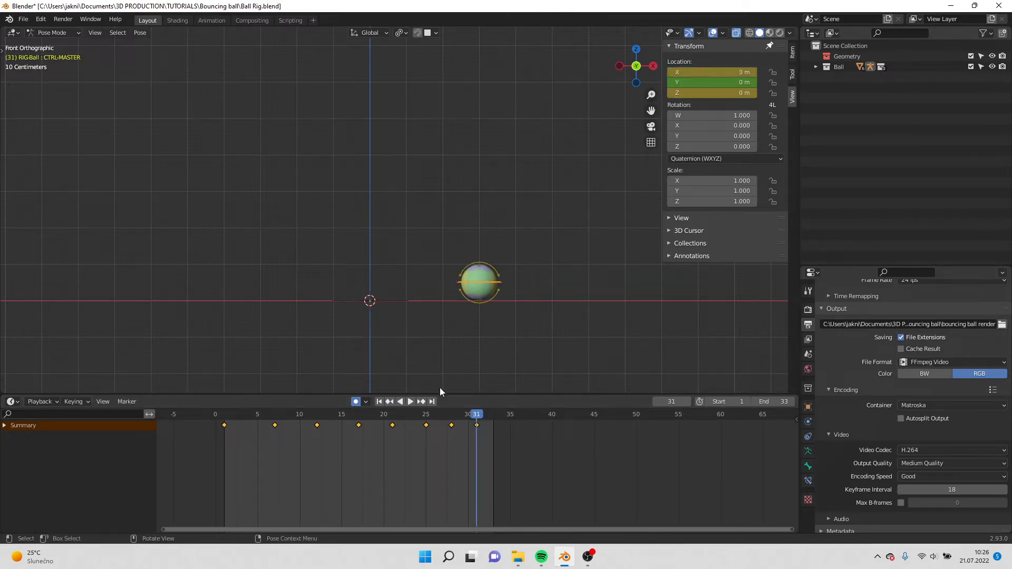
click(410, 402)
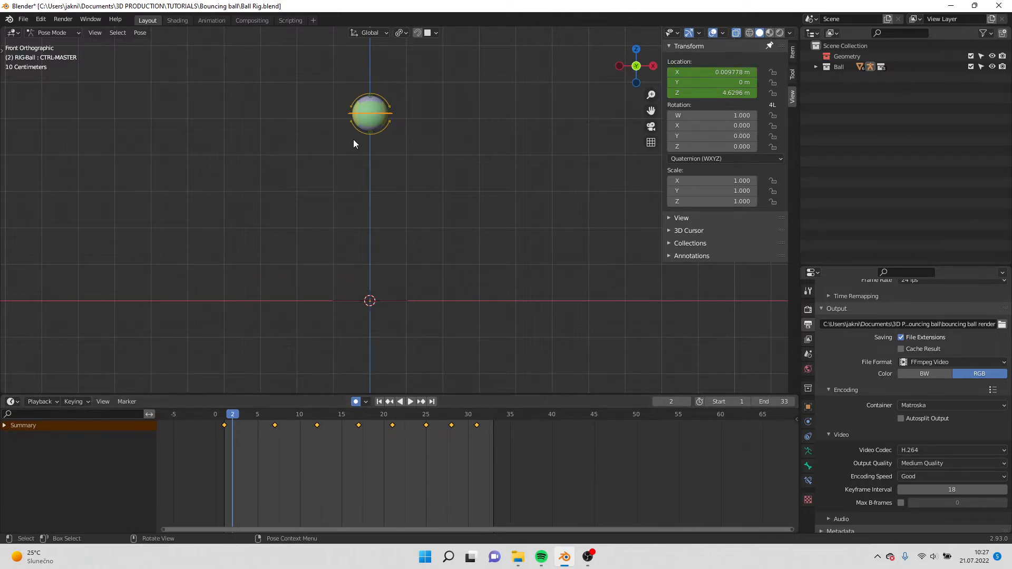
Give the master control's Z Location curve vector handles in the Graph Editor, then return to the Timeline
click(10, 401)
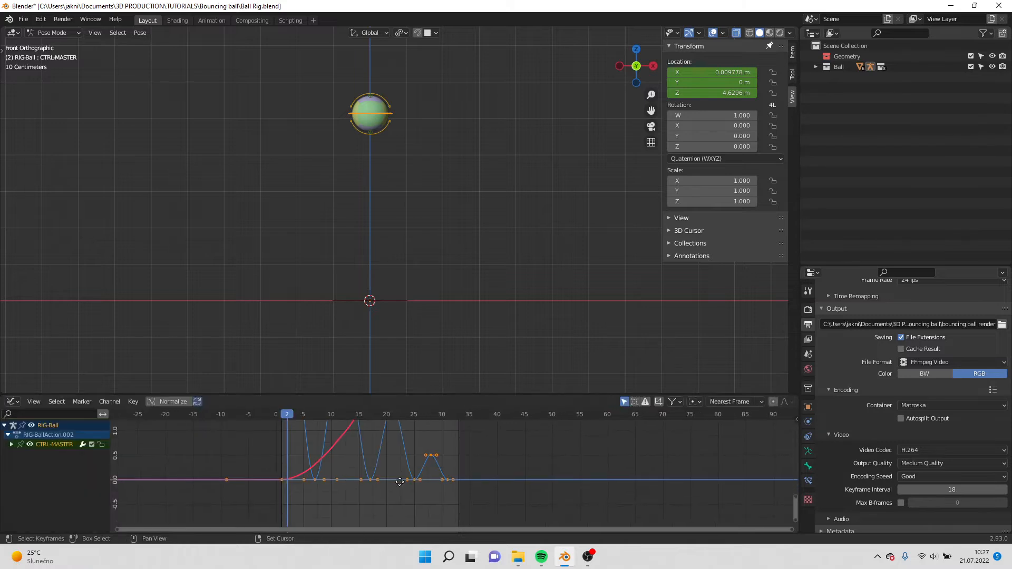
click(11, 444)
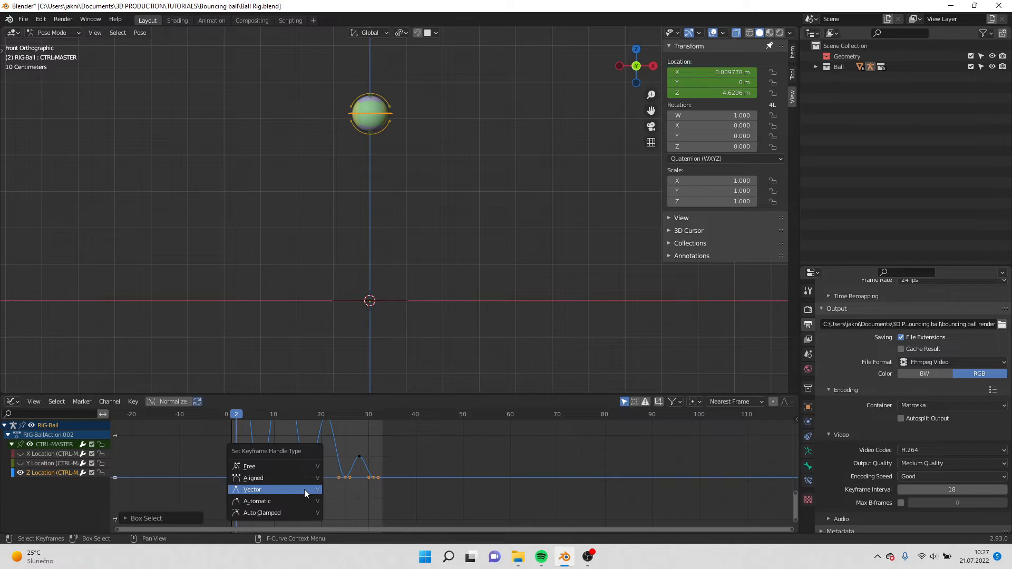
click(252, 489)
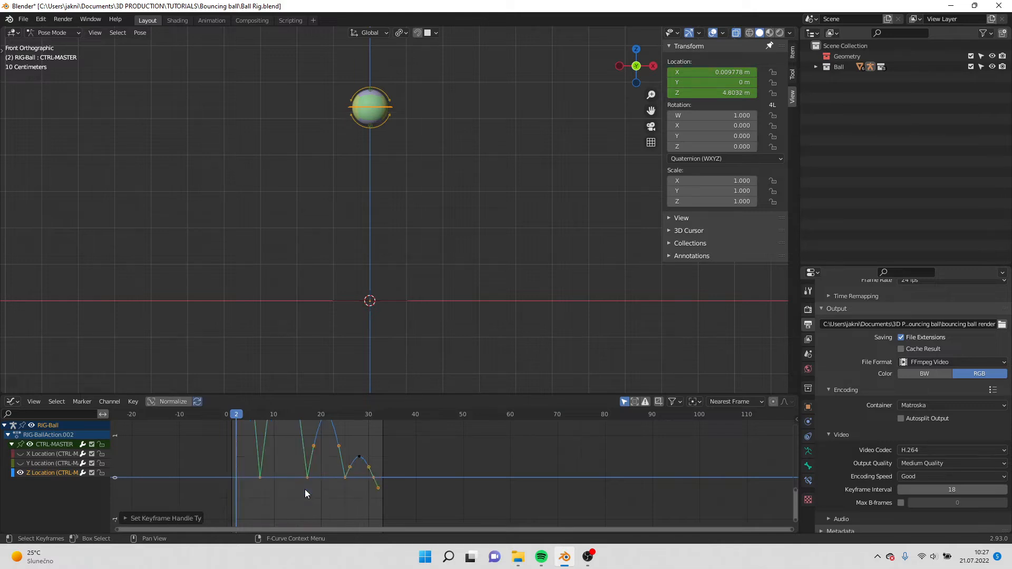
click(12, 401)
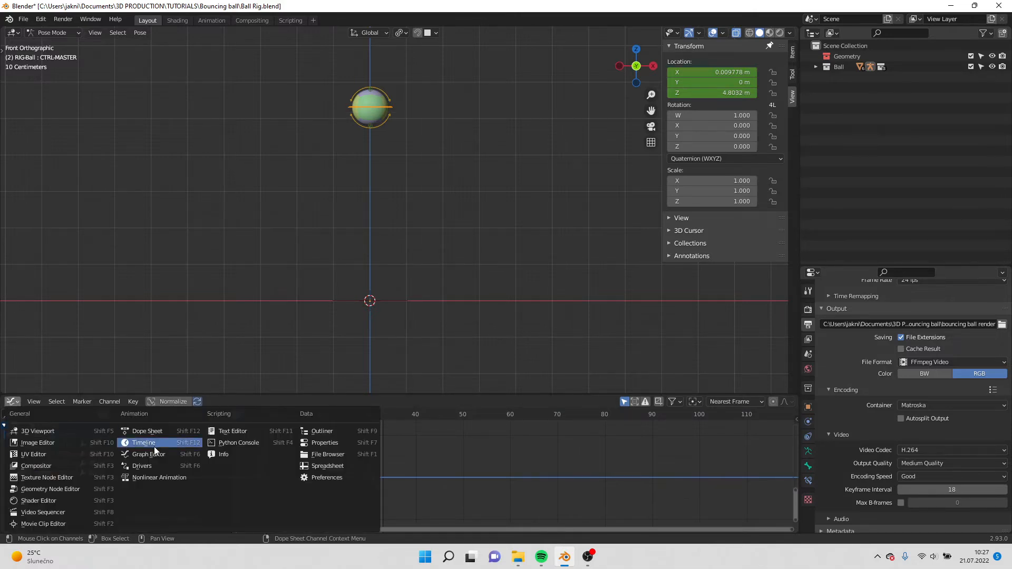
click(144, 443)
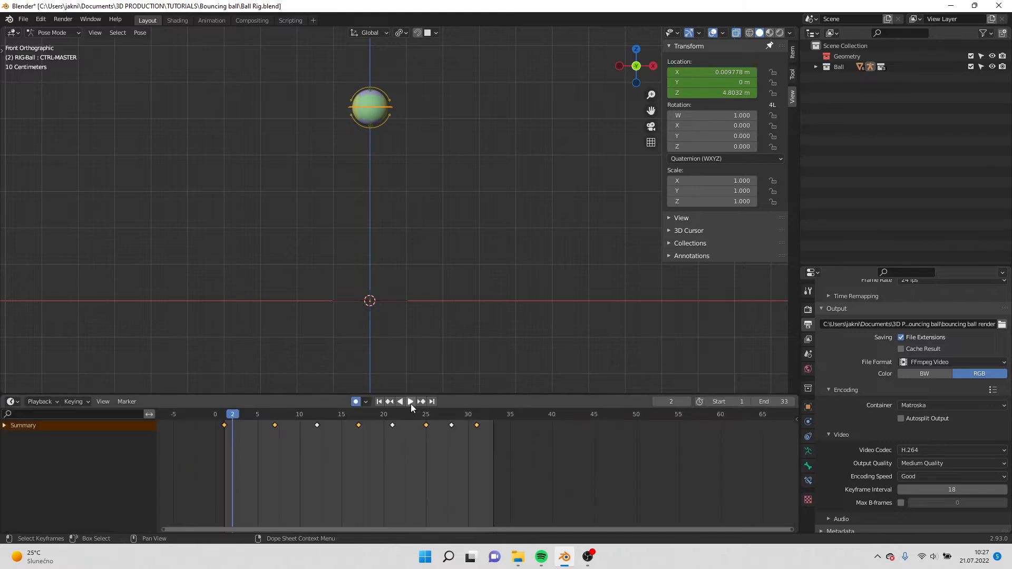
Key CTRL.SQUASHSTRETCHTOP at frame 1 and squash the ball flat at the frame 7-8 contact
click(411, 402)
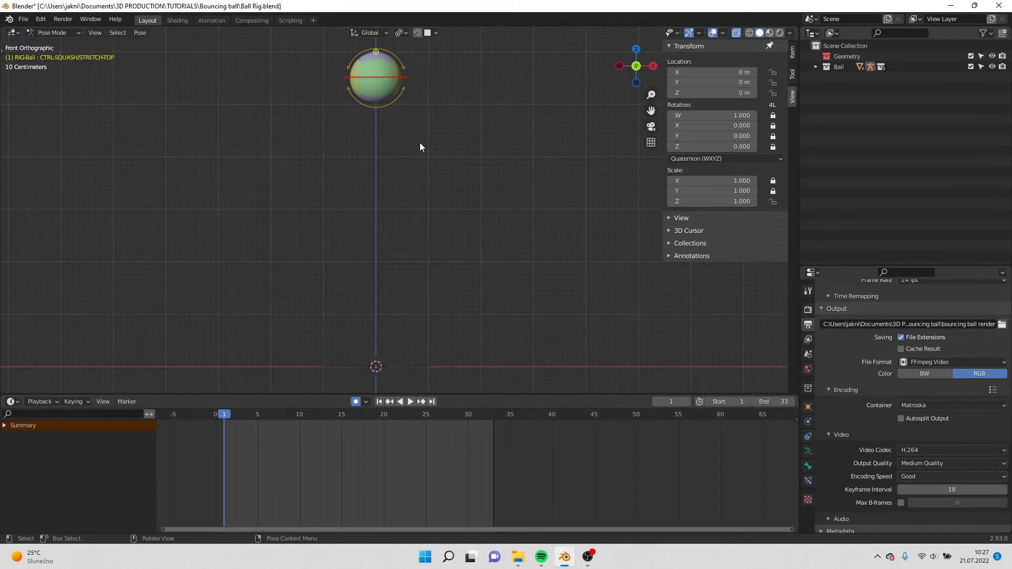
key(i)
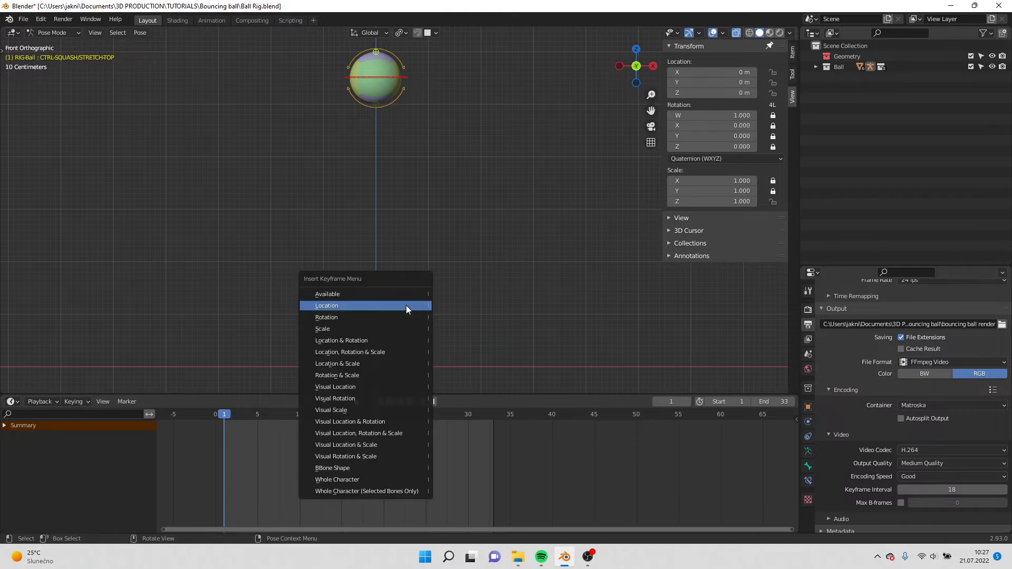
click(327, 306)
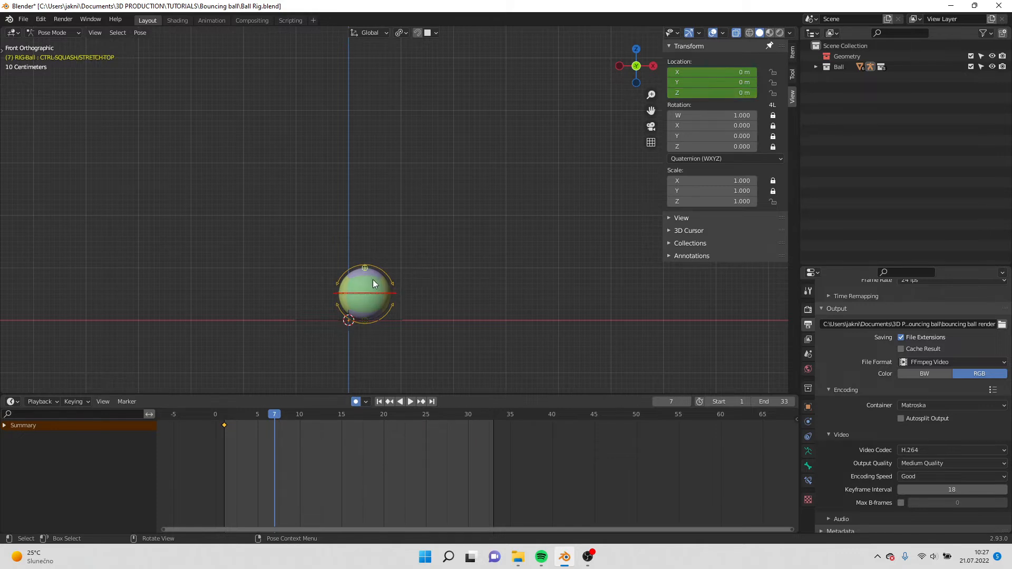
mouse_move(371, 264)
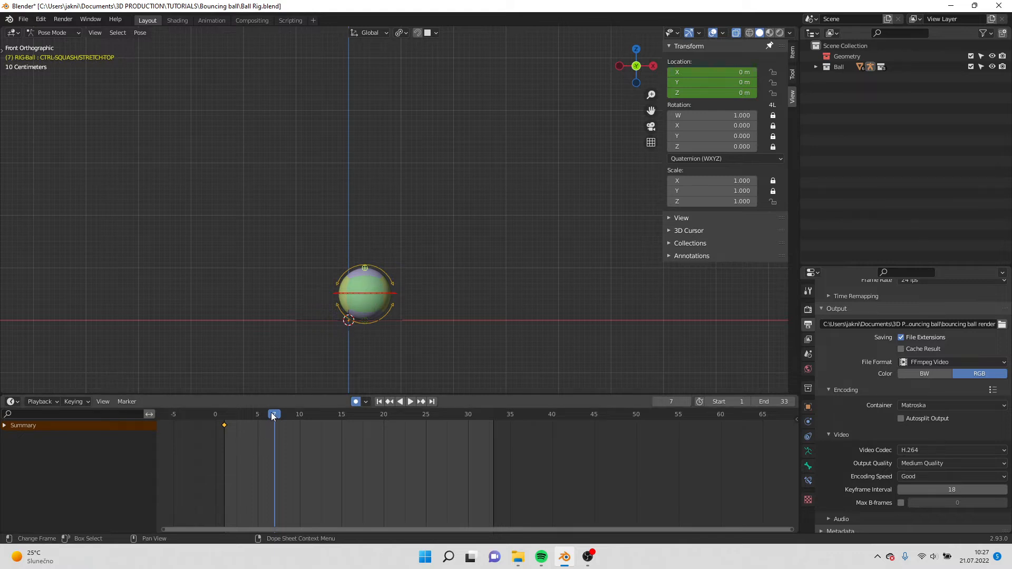
click(380, 402)
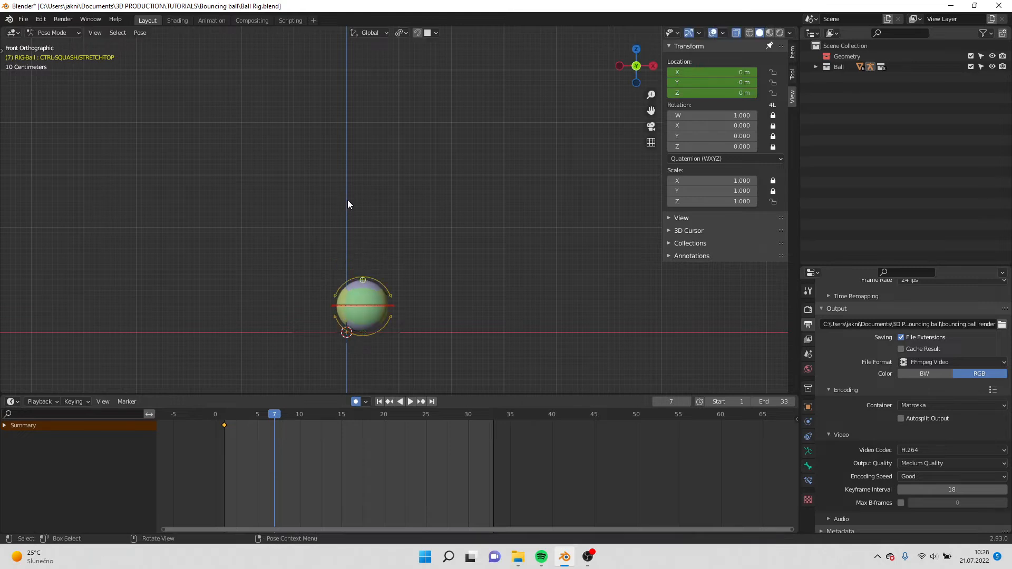
click(410, 402)
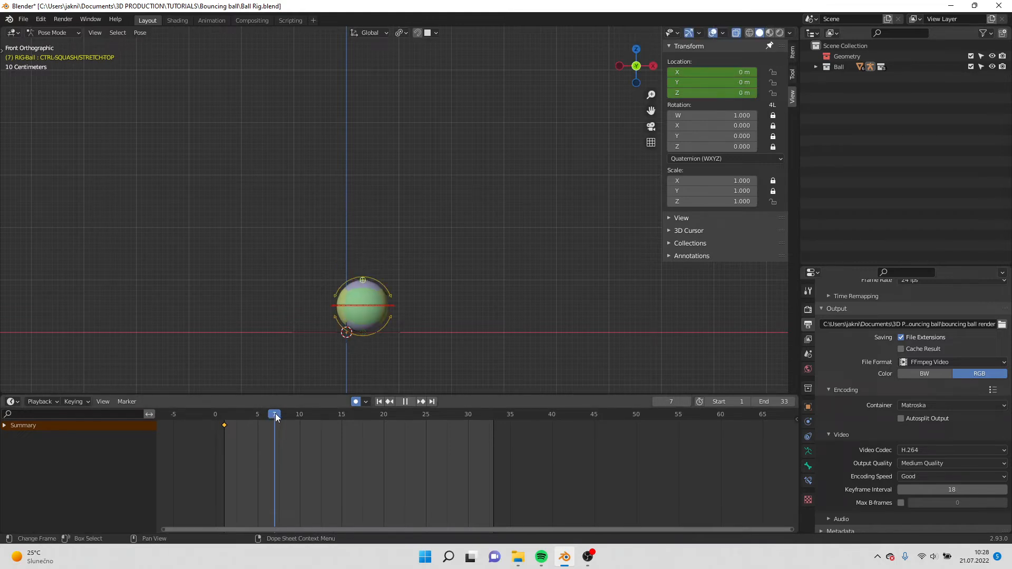
click(281, 413)
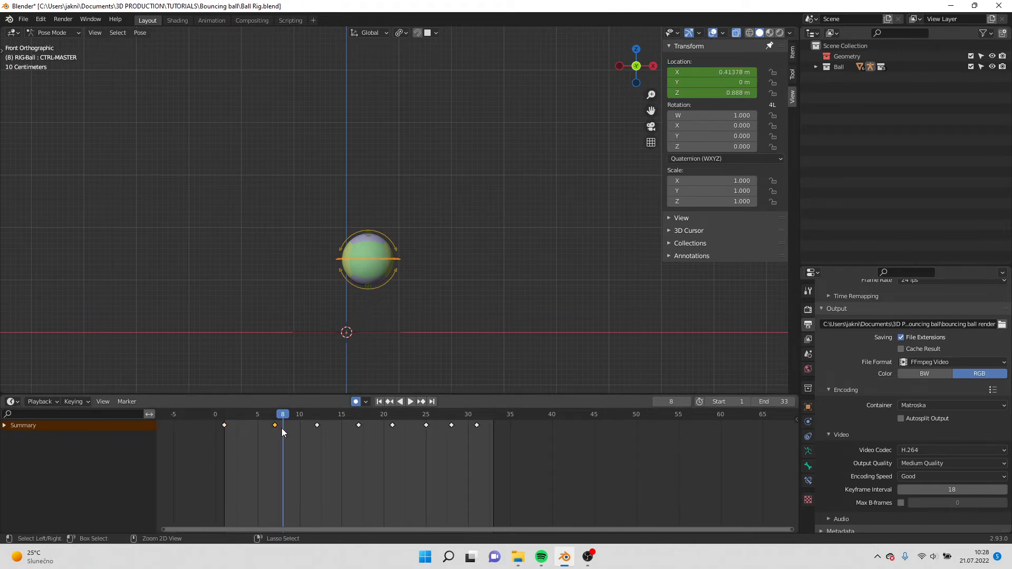
drag(368, 258, 347, 305)
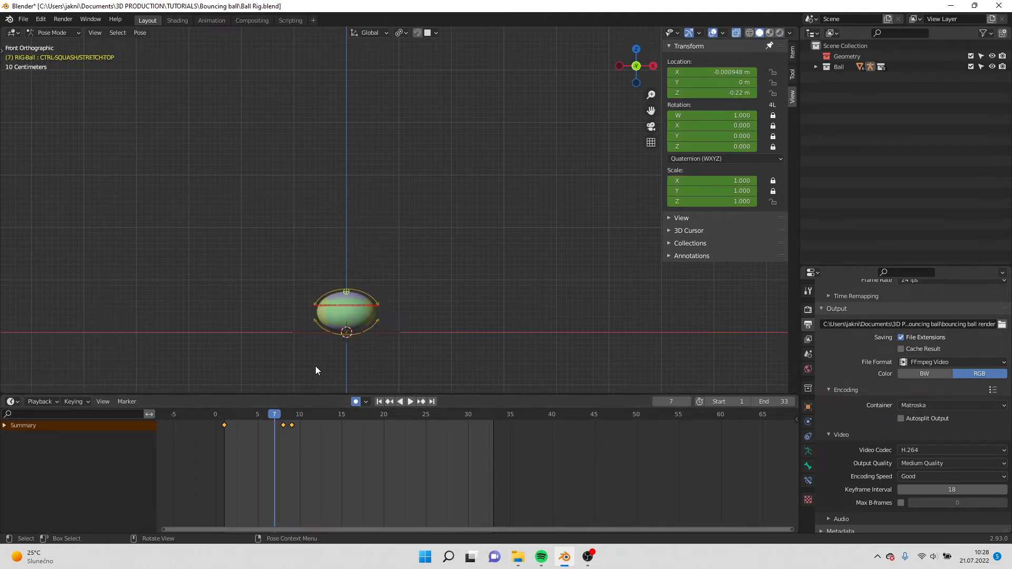
Stretch the ball tall before and after the first bounce around frames 6 and 12-13
key(g)
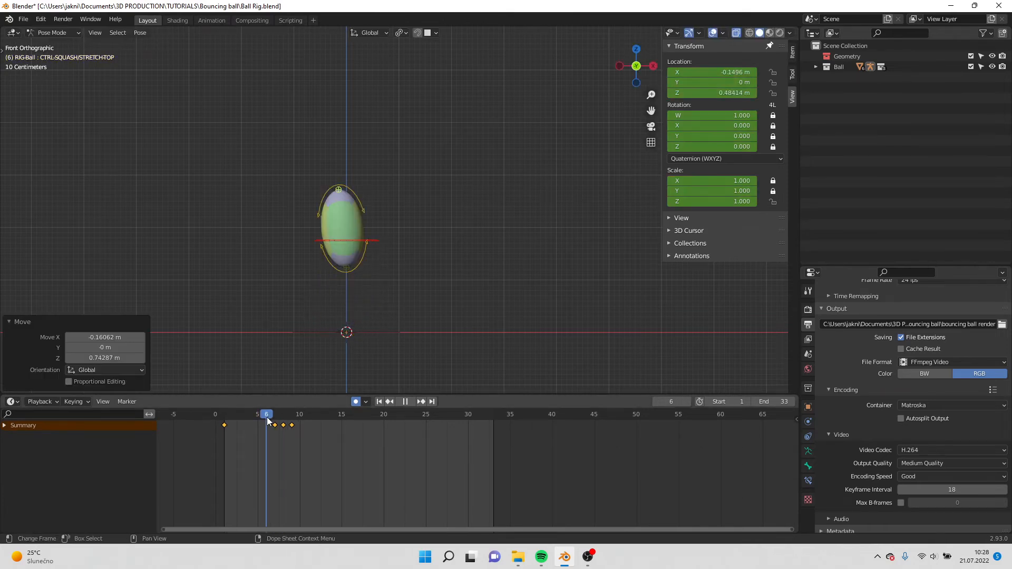
click(283, 414)
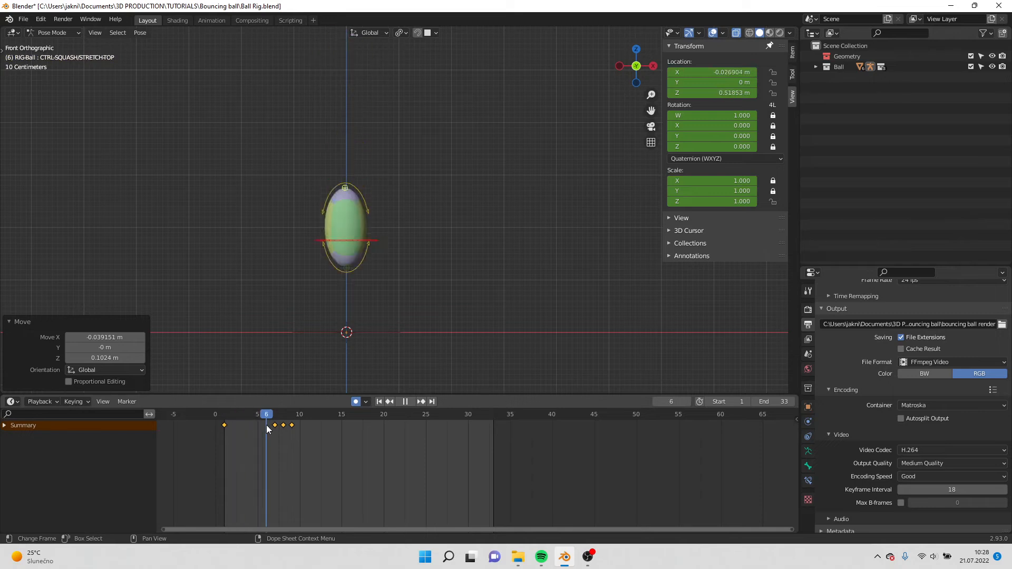
click(325, 413)
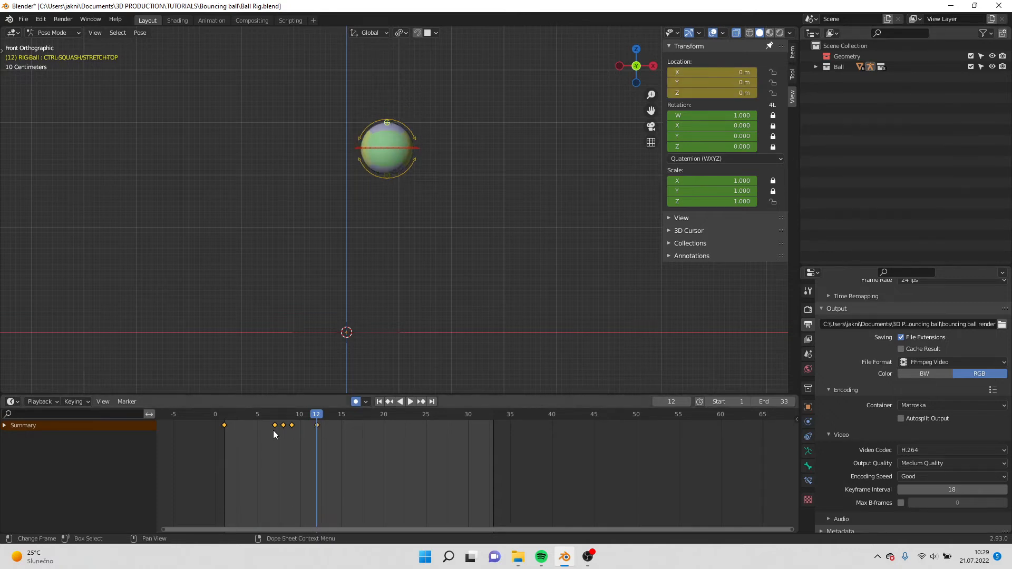
click(411, 401)
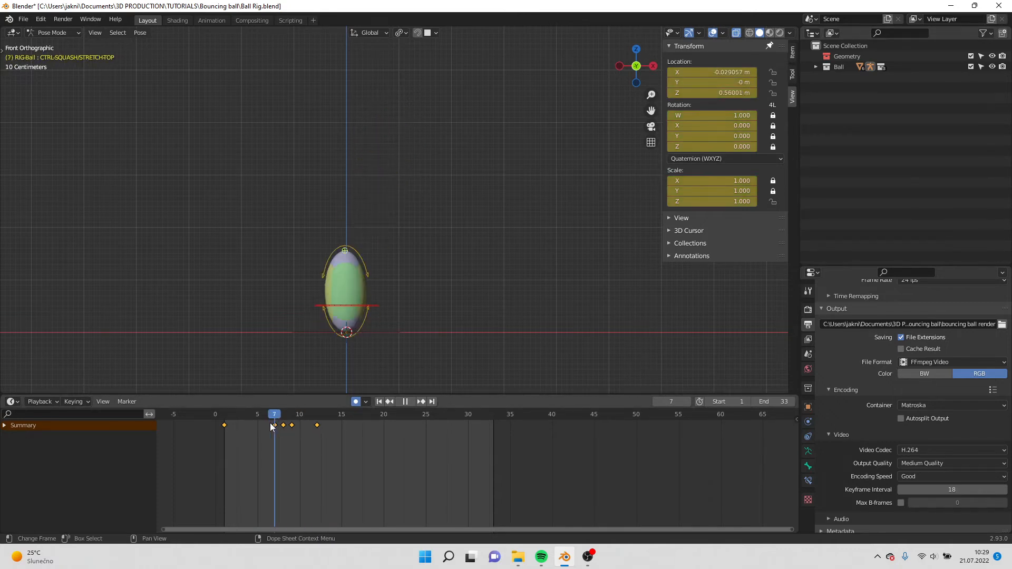
click(340, 414)
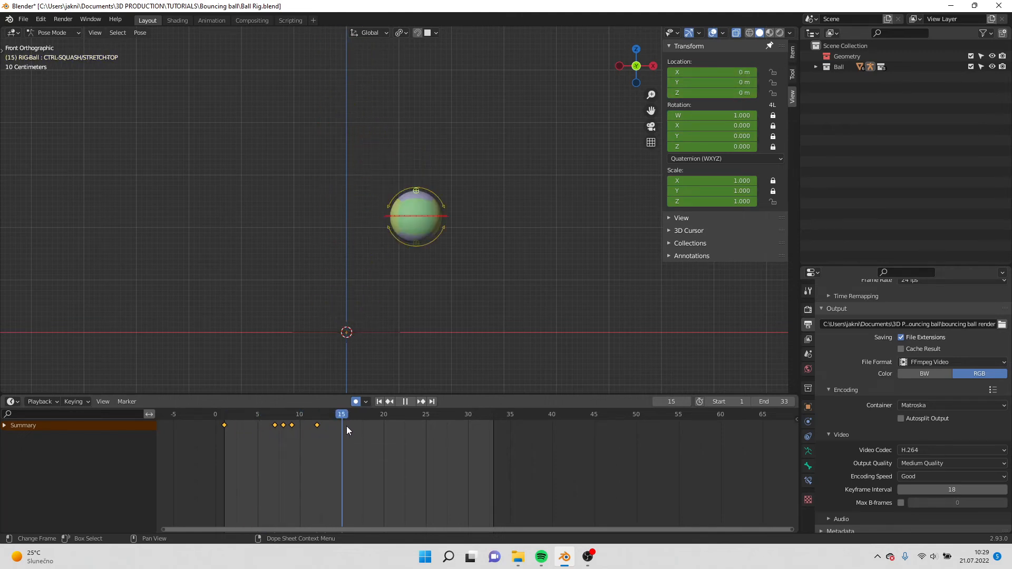
mouse_move(344, 434)
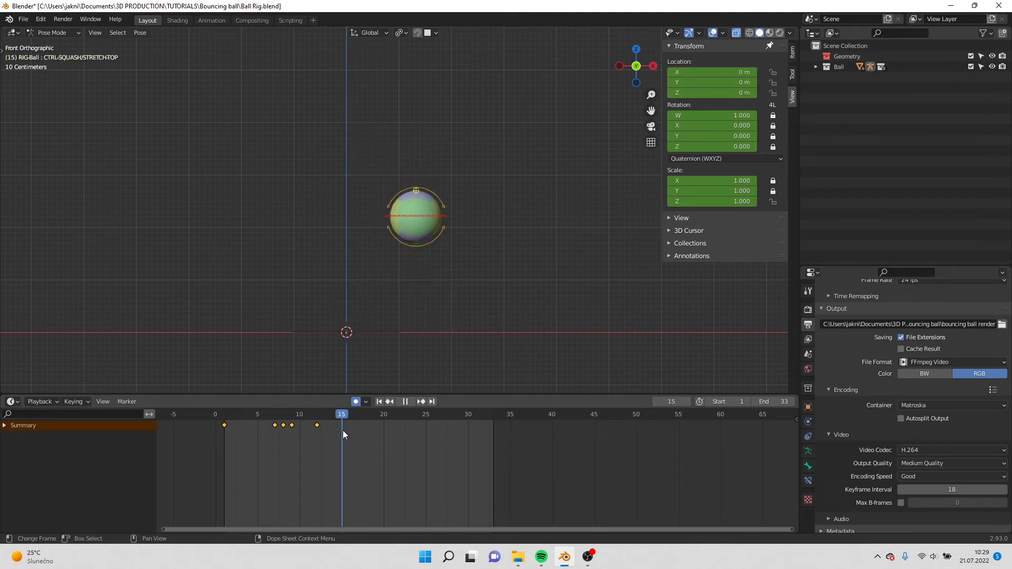
click(316, 414)
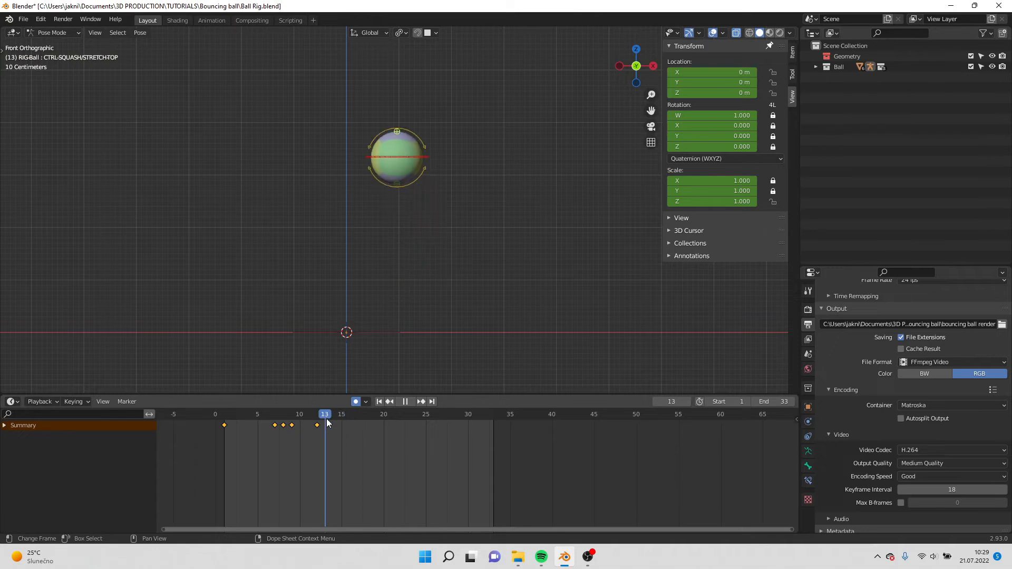
Key the master control's location at frames 17-18 so the ball holds on the ground
click(351, 413)
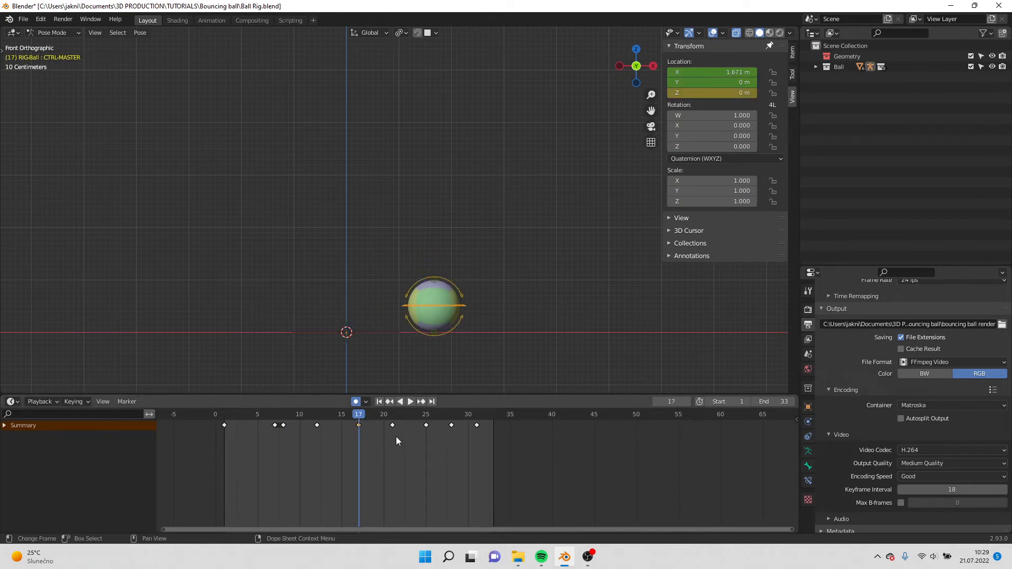
mouse_move(183, 332)
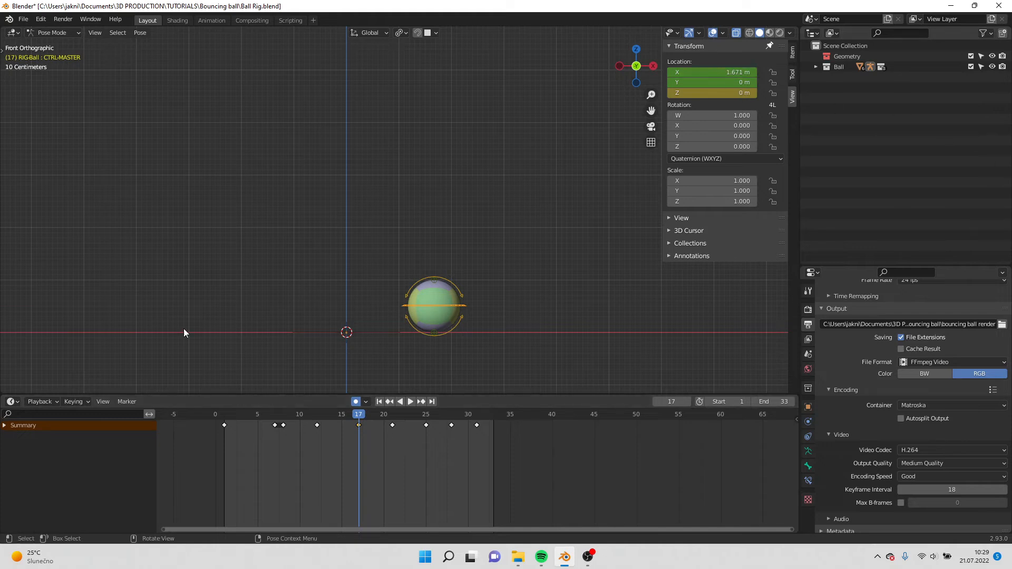
mouse_move(377, 440)
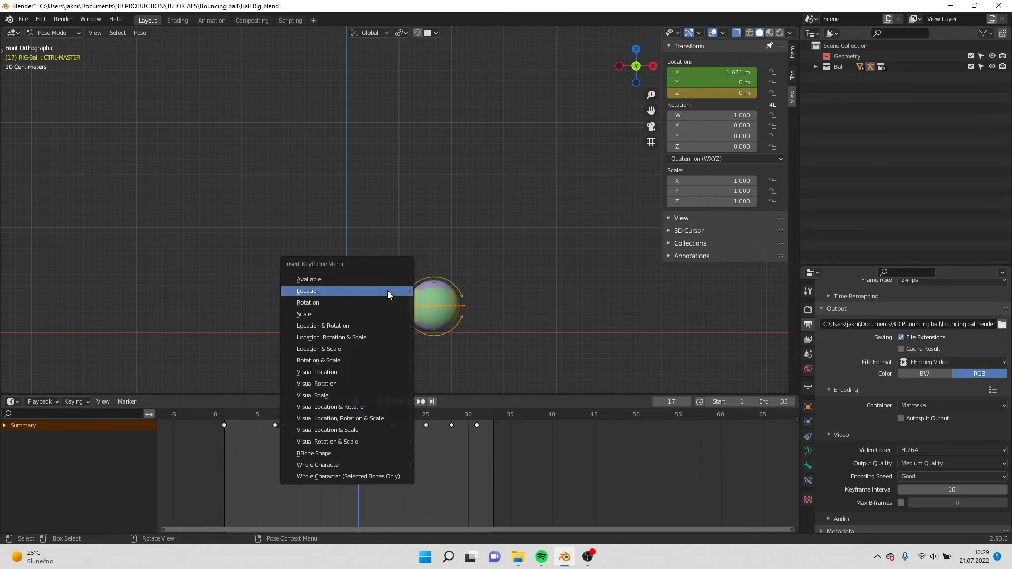
click(309, 291)
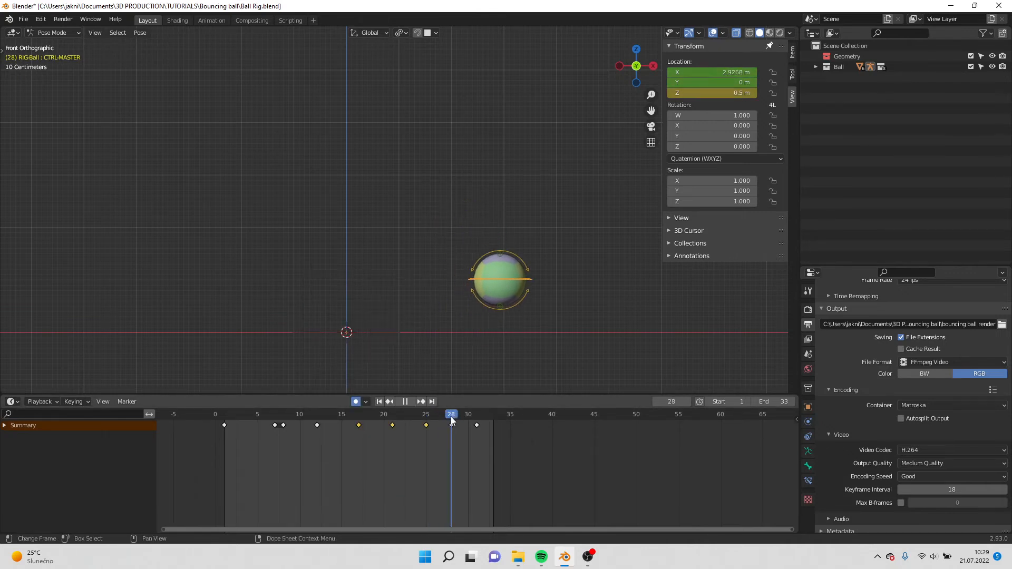
click(405, 402)
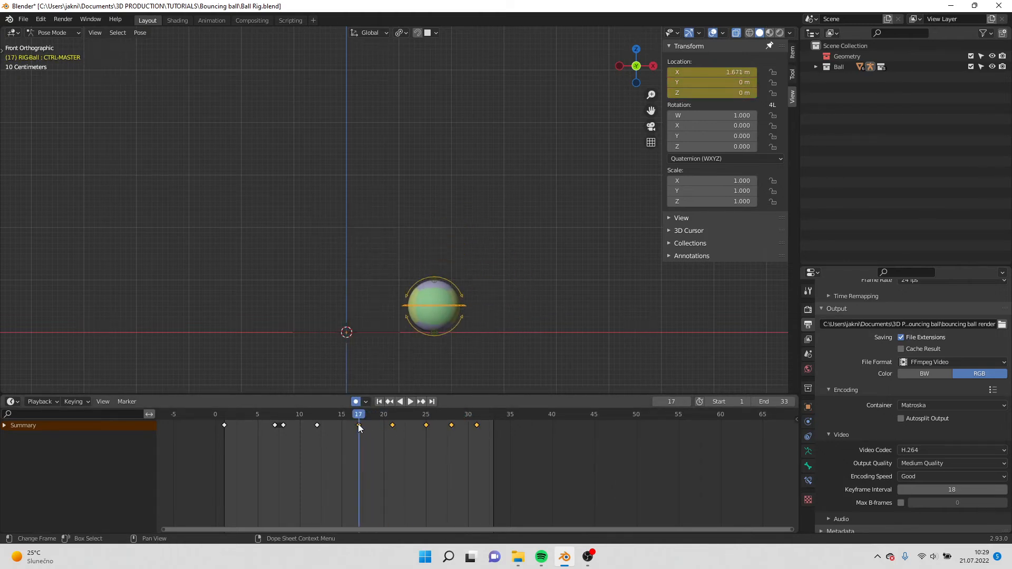
click(411, 402)
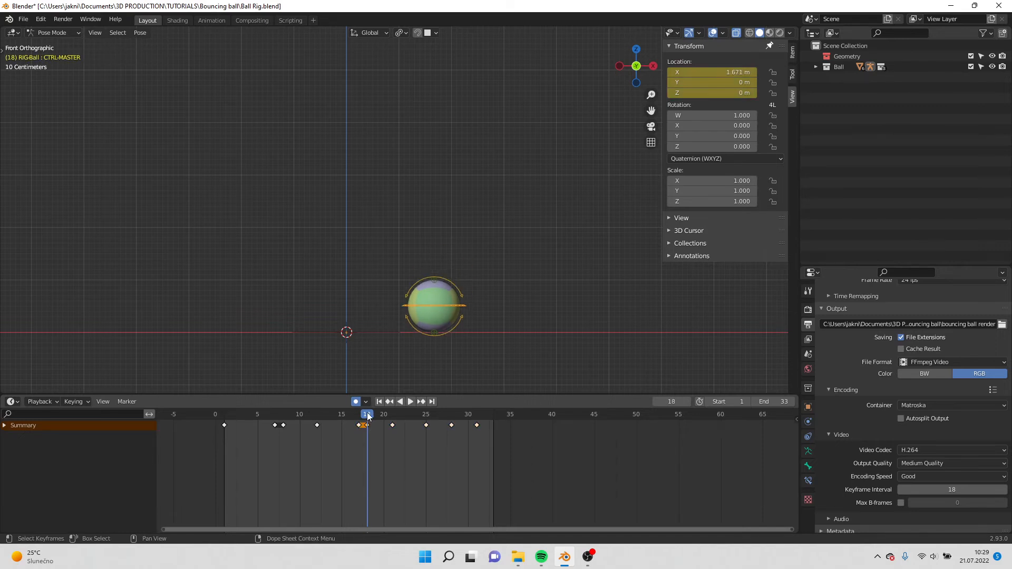
Key the master control's location at frames 25-26 for the next ground hold
click(425, 413)
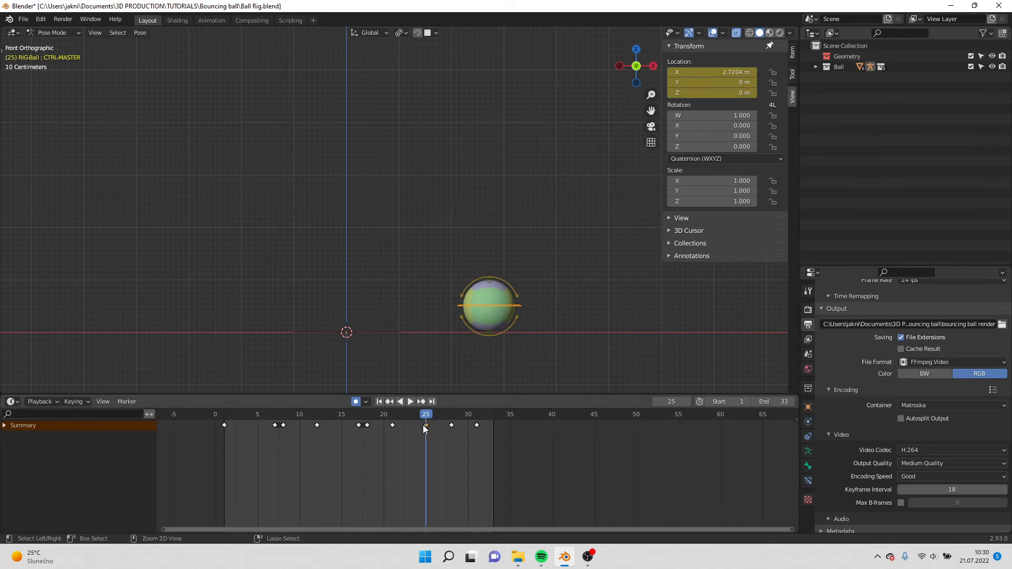
click(436, 413)
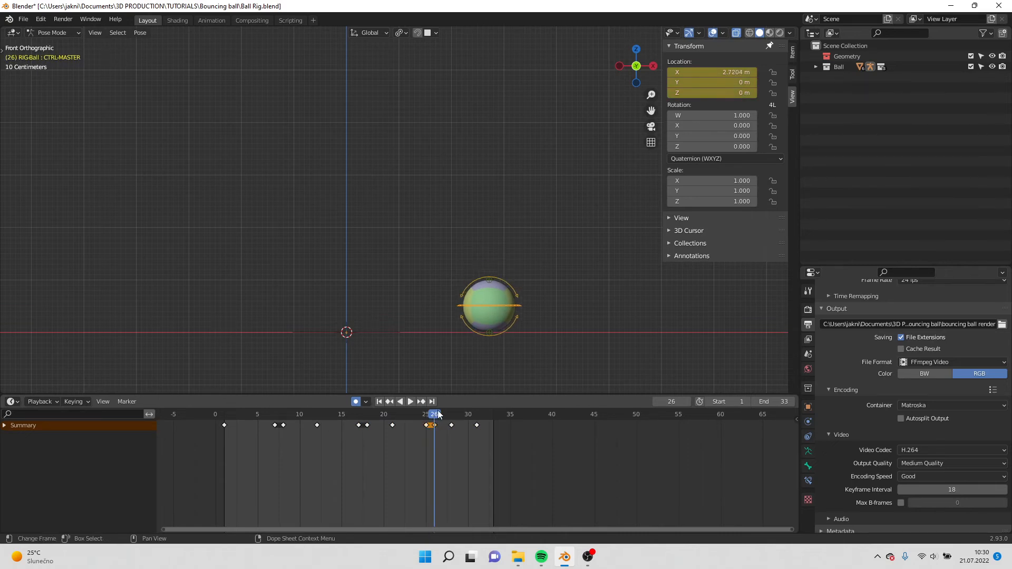
click(410, 401)
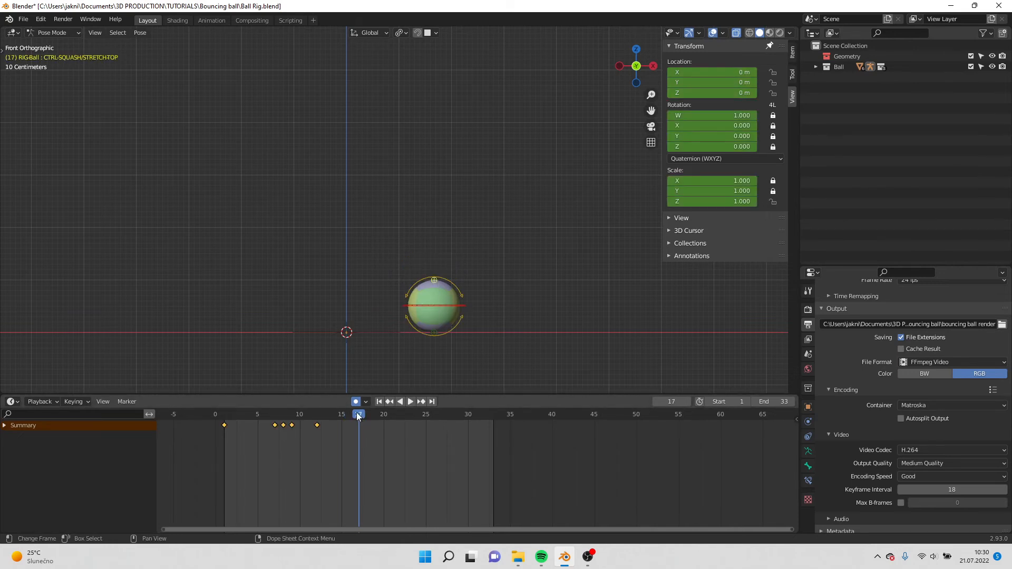
Squash the ball flat at the contacts around frames 17 and 24-25 with auto keying
click(411, 402)
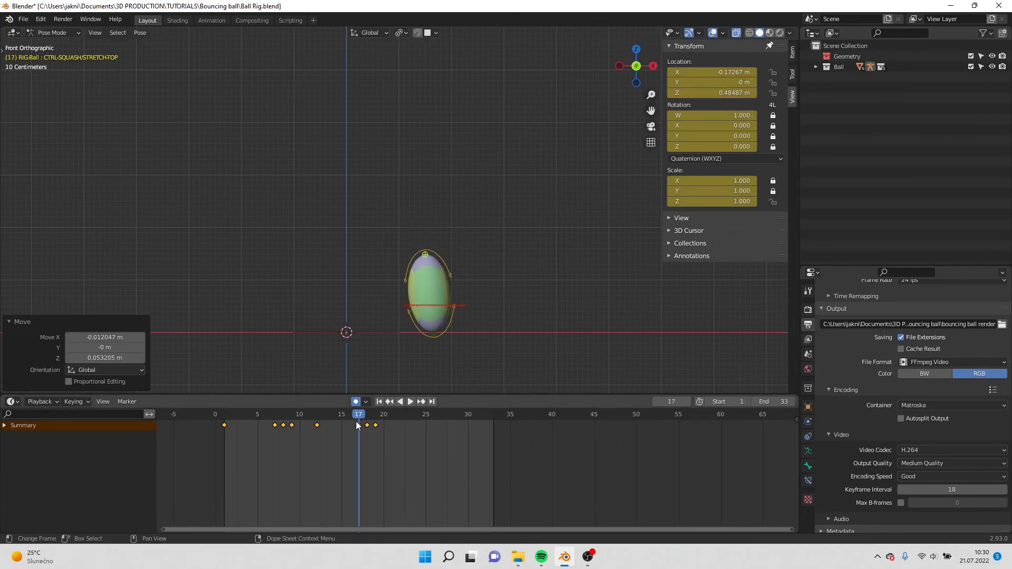
click(410, 402)
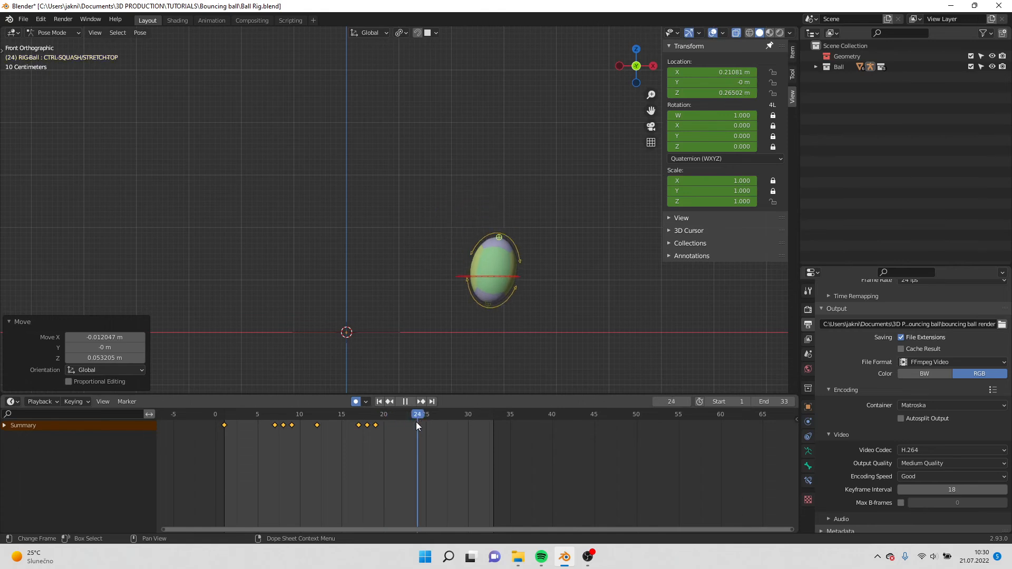
click(392, 414)
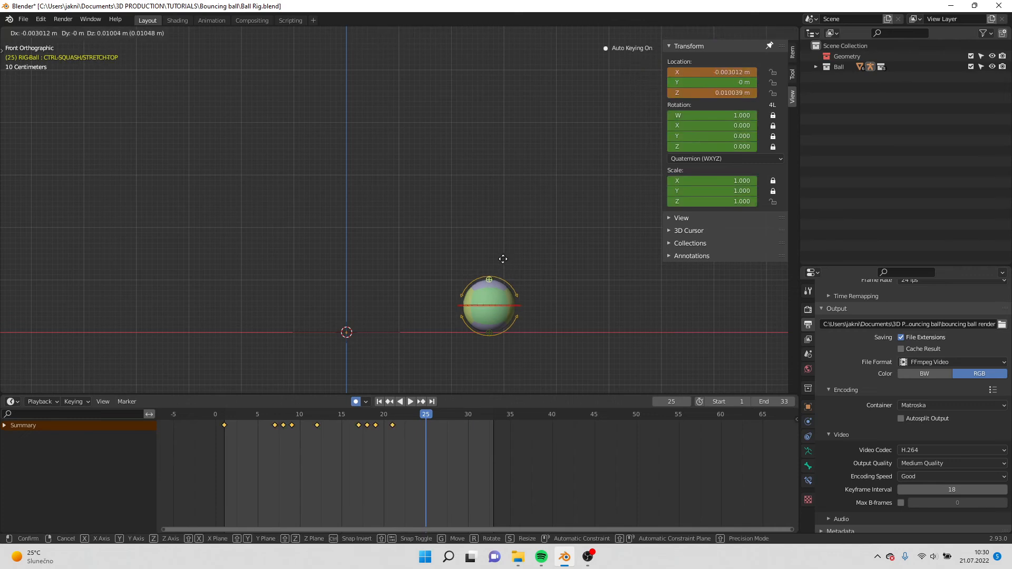
drag(504, 259, 408, 87)
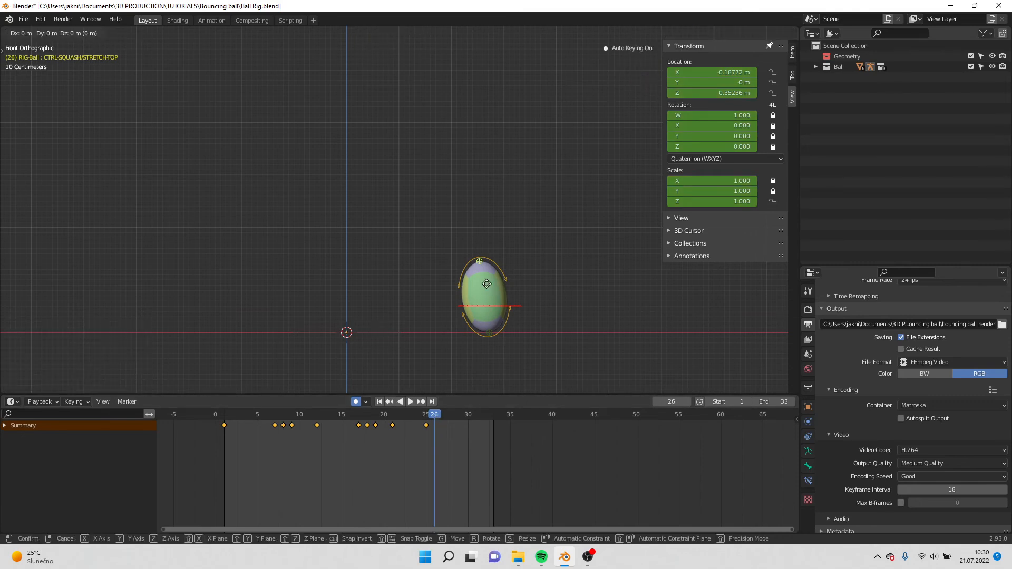
Stretch the ball tall as it leaves the ground and move on to frame 28
drag(487, 284, 489, 310)
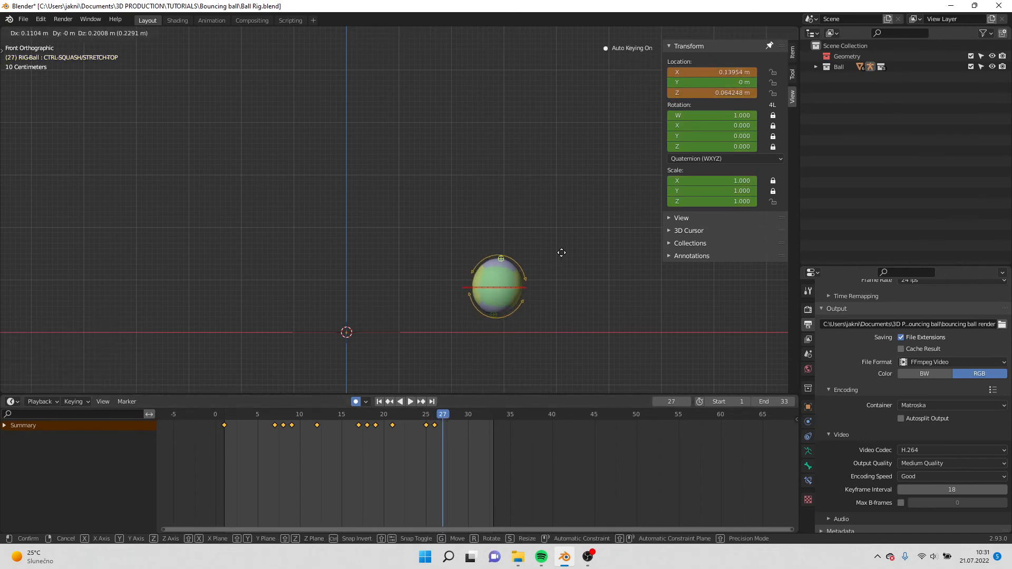
click(562, 252)
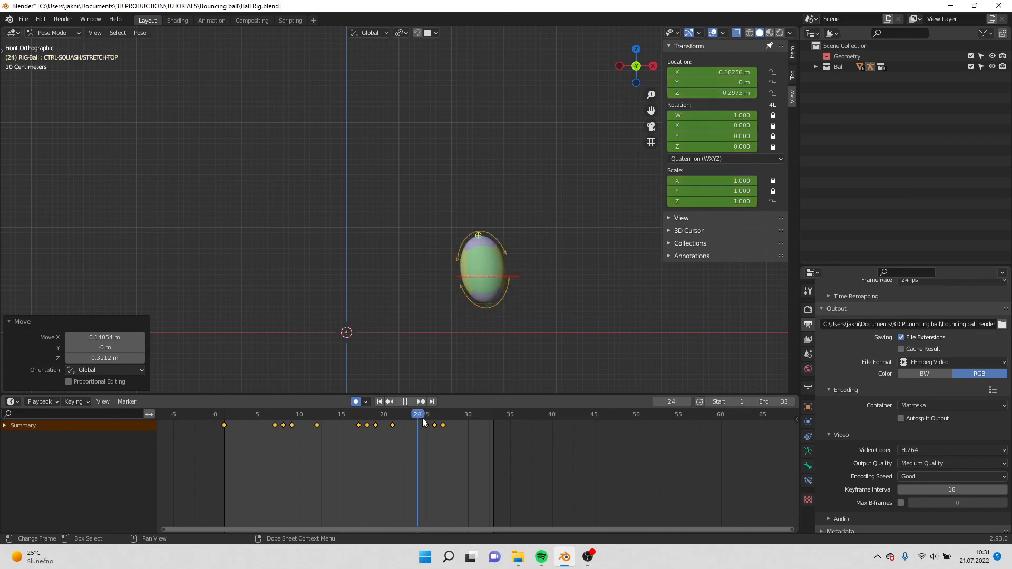
click(458, 413)
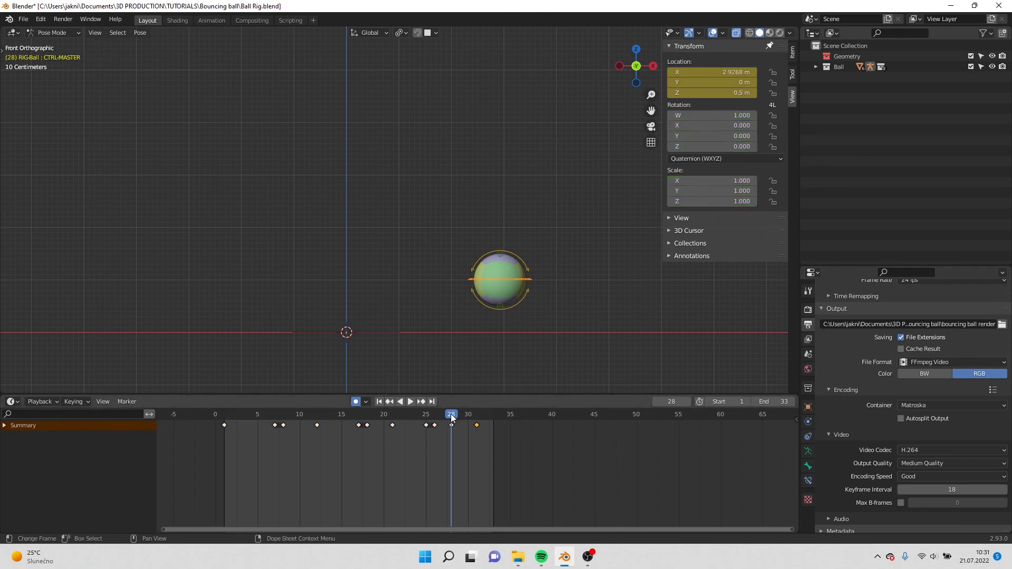
Auto-key the final squash and stretch poses of CTRL.SQUASHSTRETCHTOP through frame 34
click(476, 413)
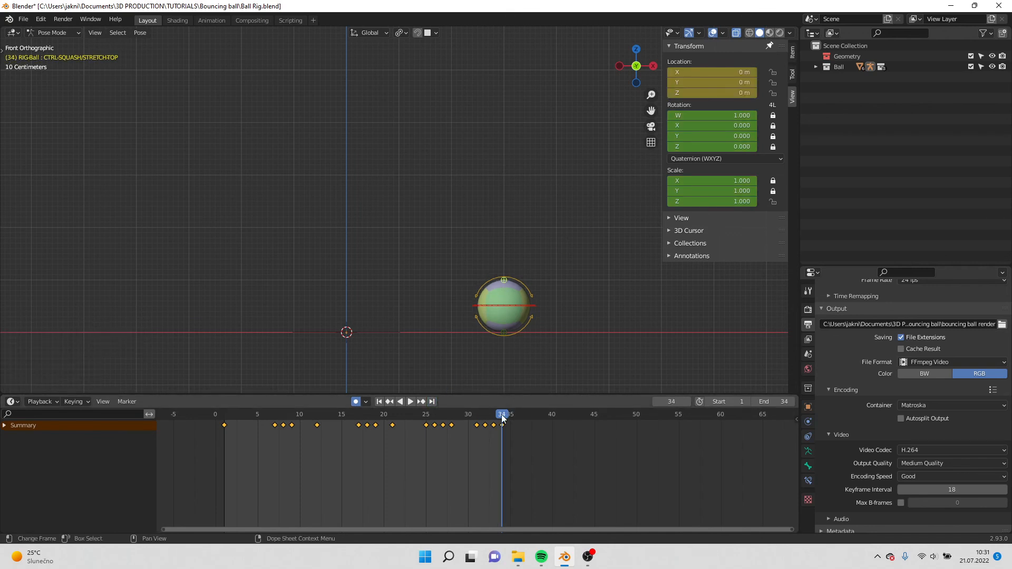
Play the finished bouncing ball animation from the start and stop it
click(410, 402)
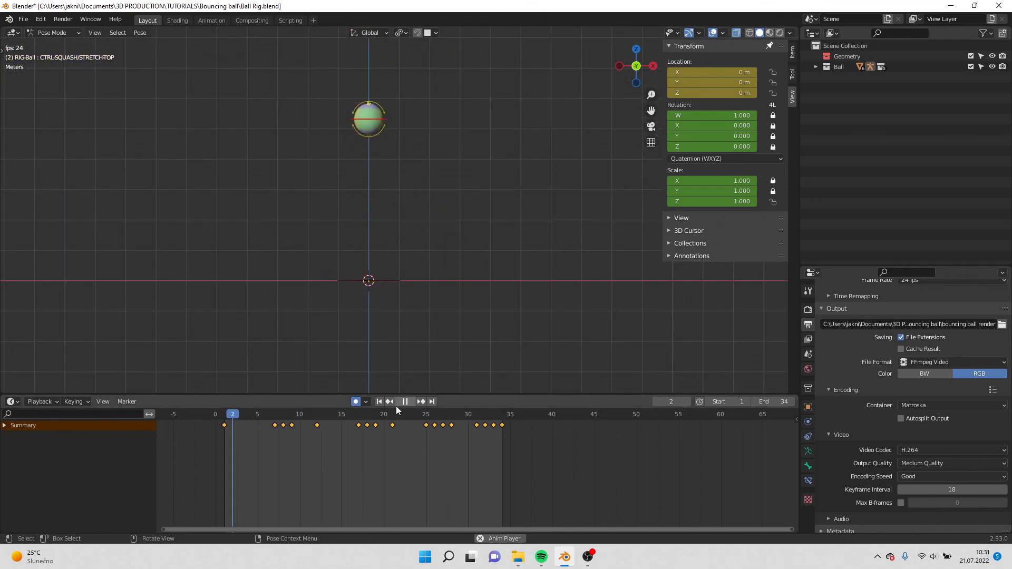
click(404, 402)
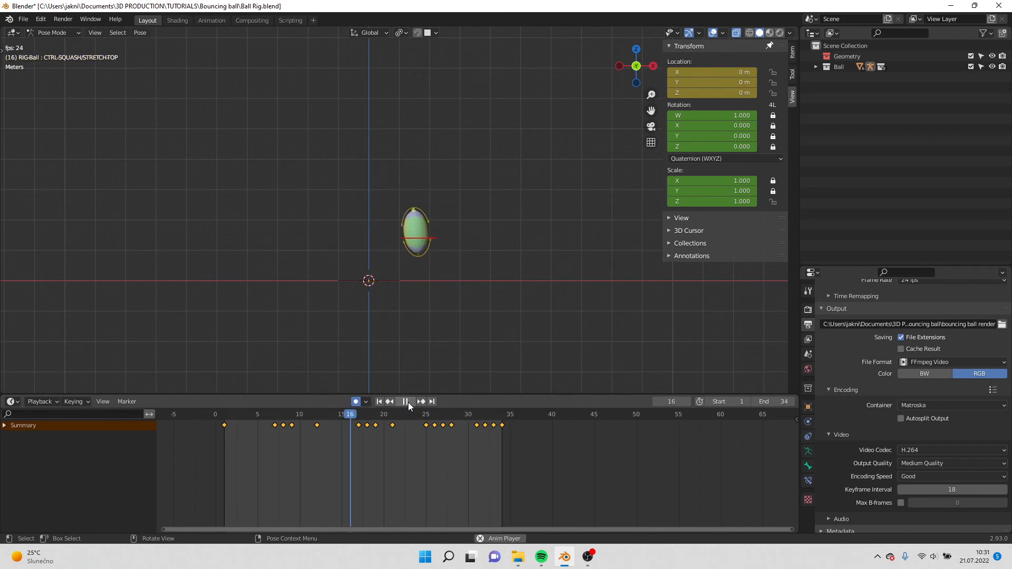